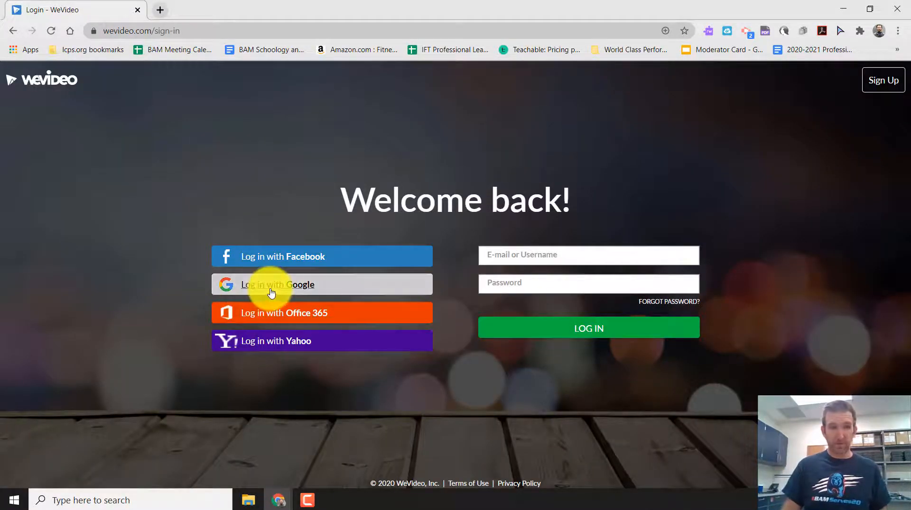
Log in to WeVideo with the Google account
left_click(277, 285)
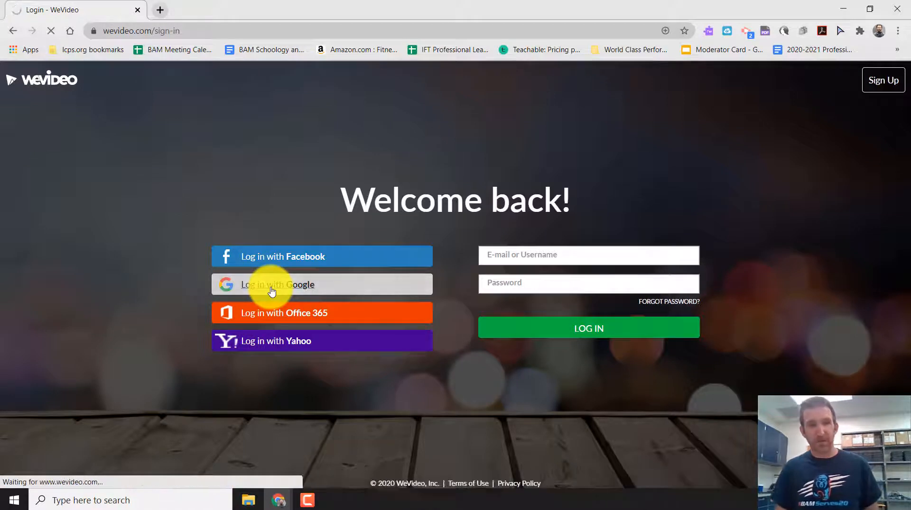
left_click(277, 284)
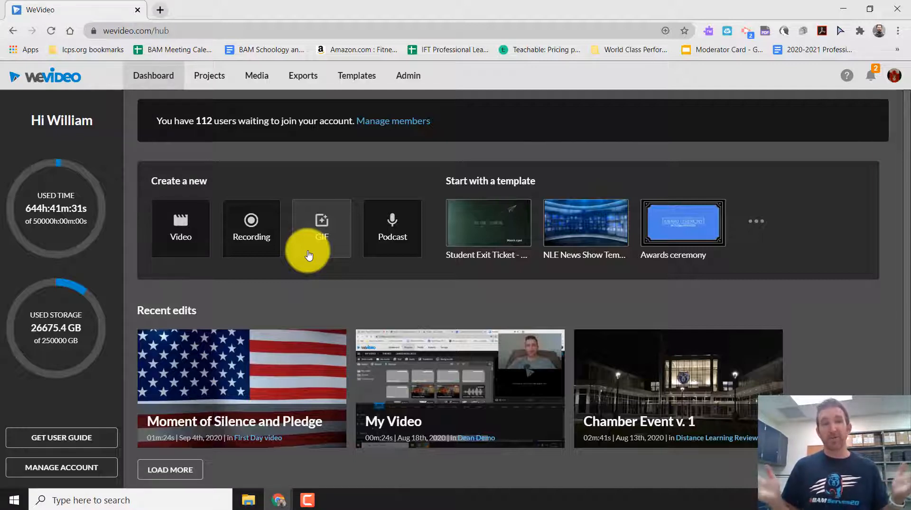
mouse_move(171, 191)
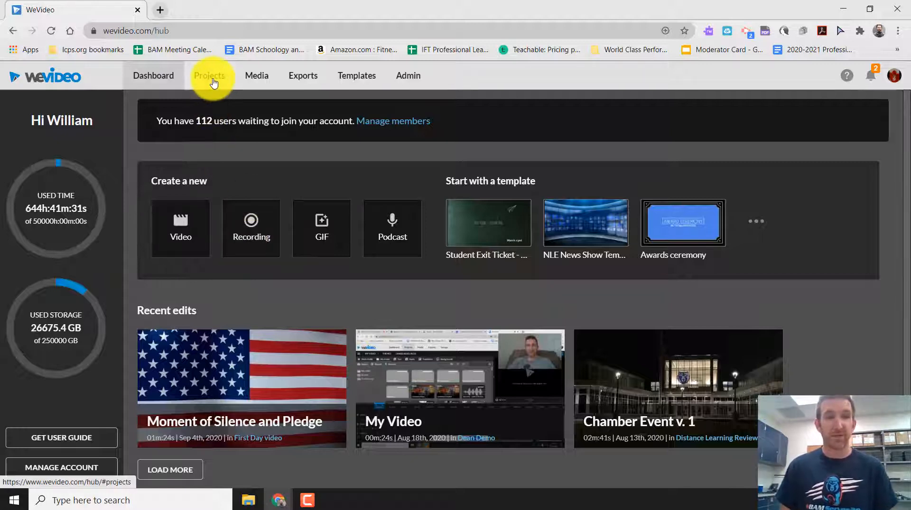
mouse_move(113, 84)
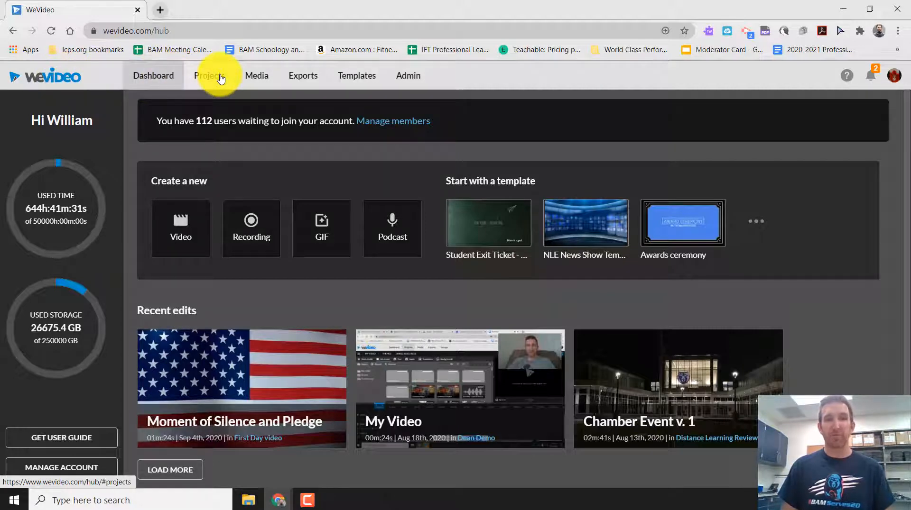
Create a personal project 'Back to School Night' described as 'Best video ever'
left_click(210, 76)
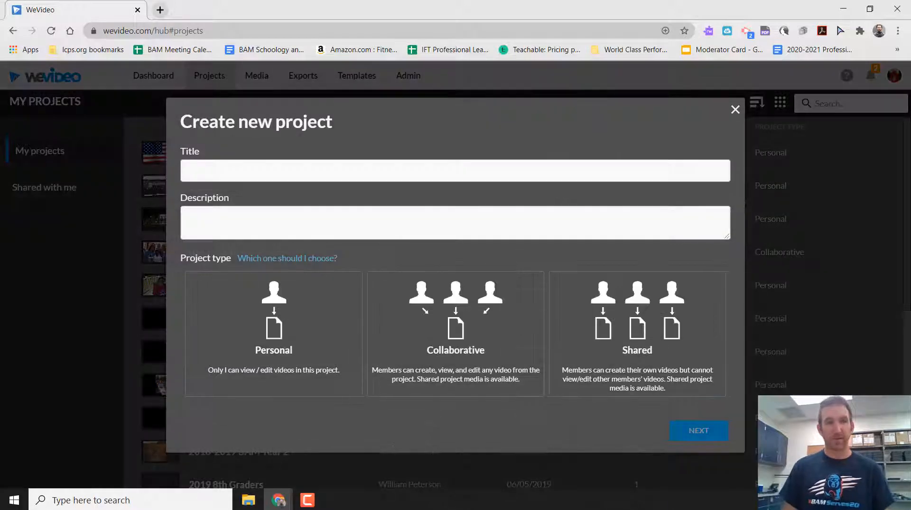
type("Bad")
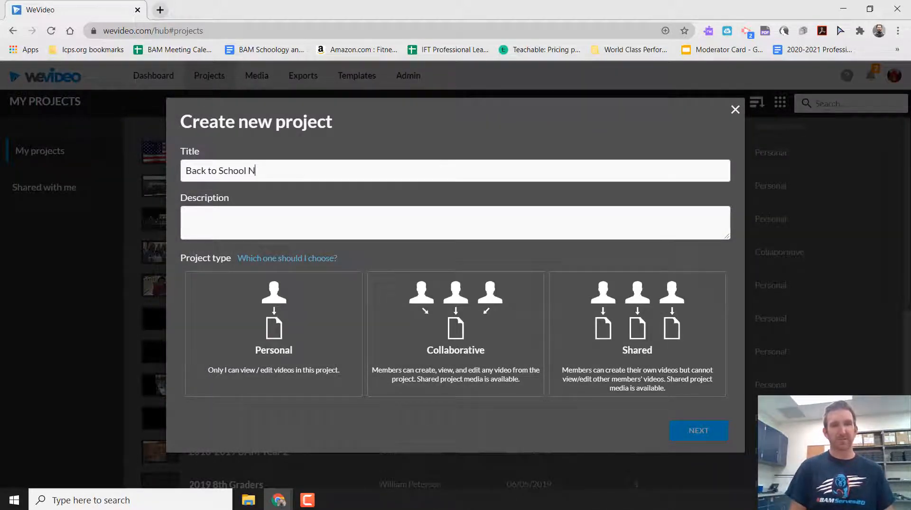
type("ight")
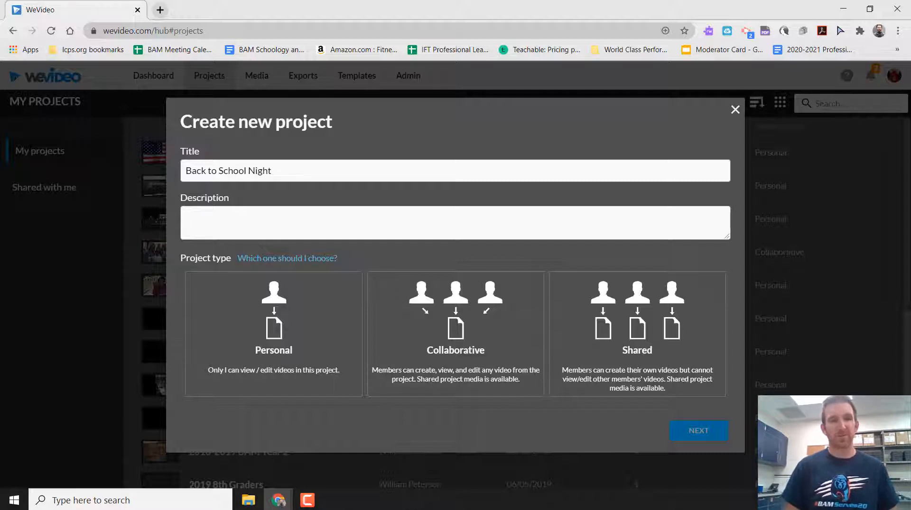
type("Best video ever")
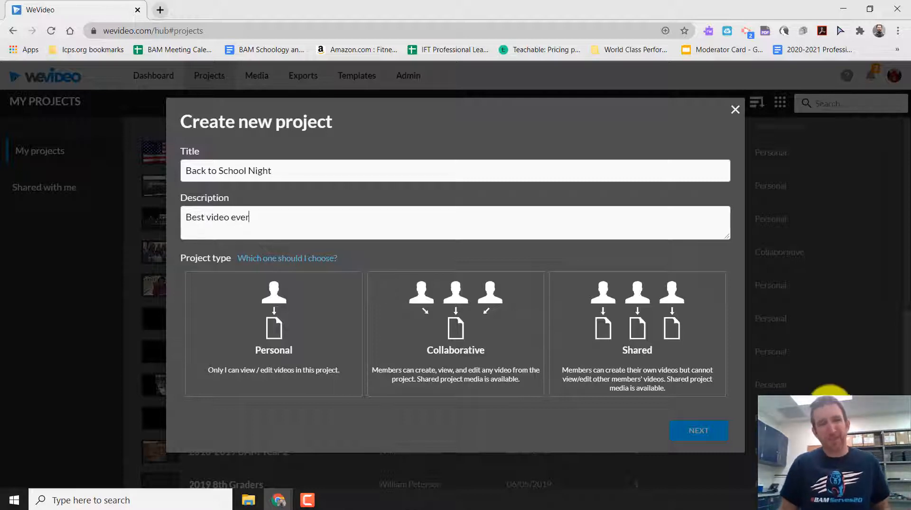
left_click(273, 334)
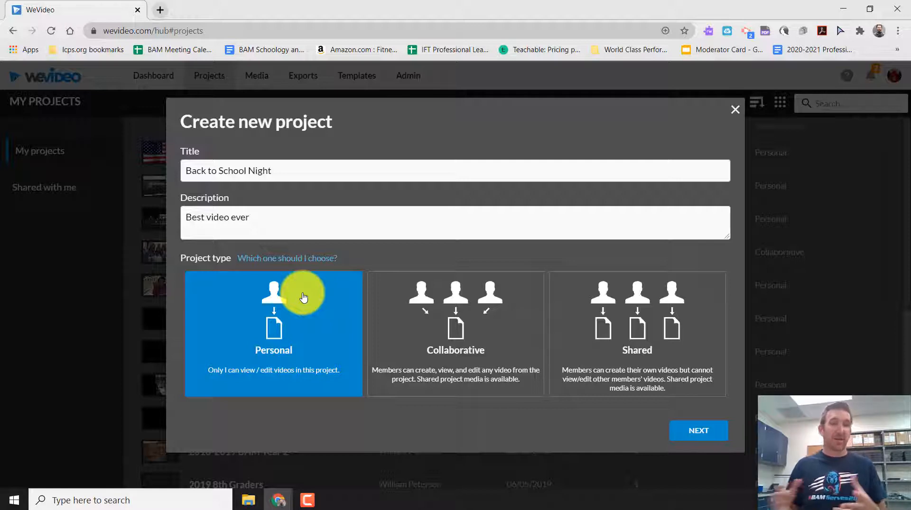
left_click(455, 326)
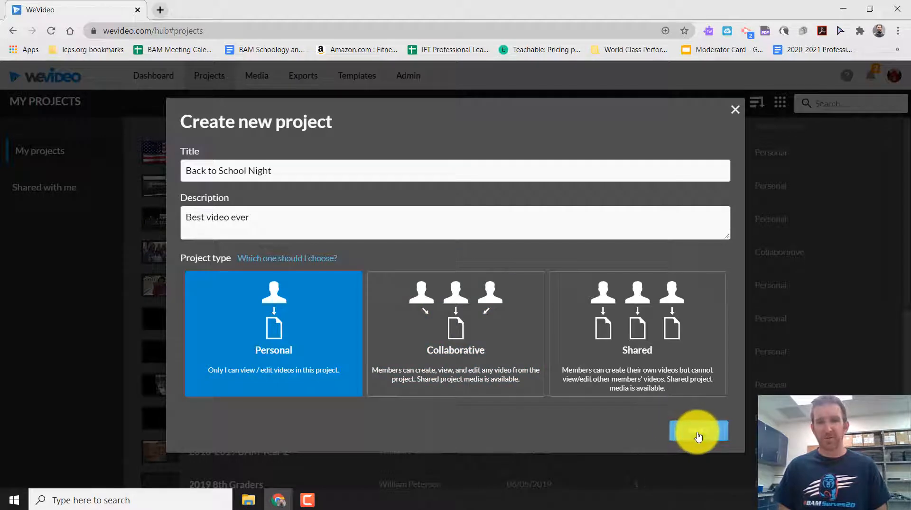
left_click(698, 432)
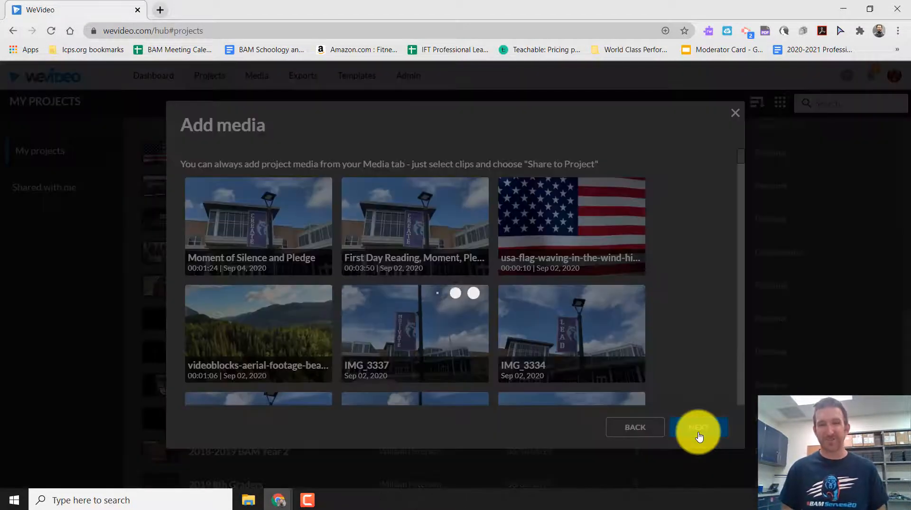
Finish the project without media and start a video from the Blank edit template
left_click(698, 427)
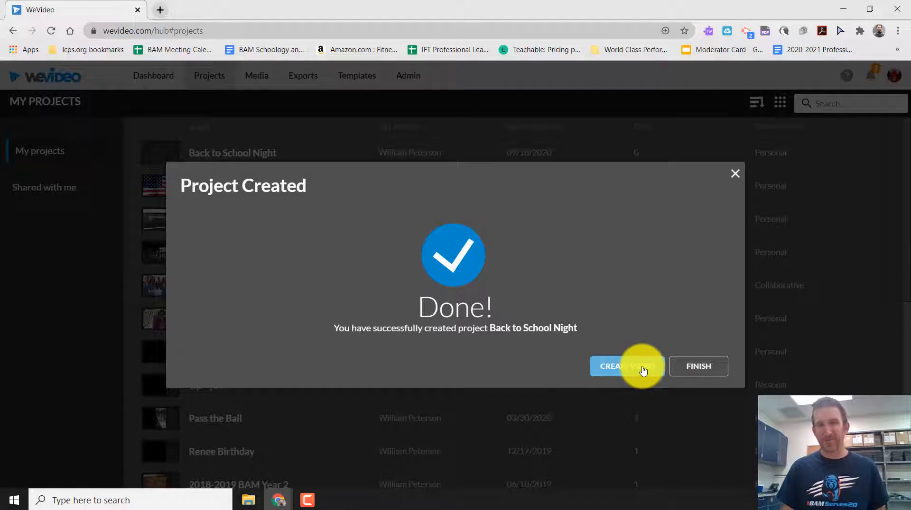
left_click(627, 366)
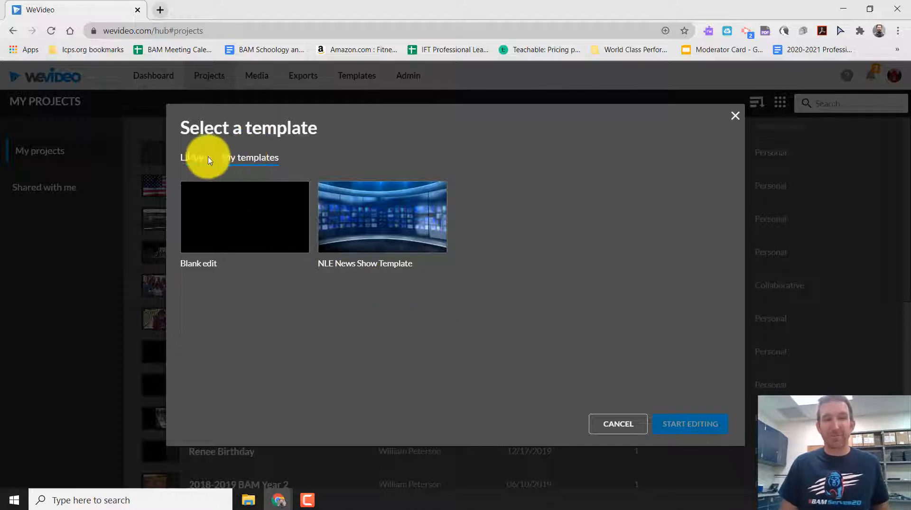
left_click(195, 157)
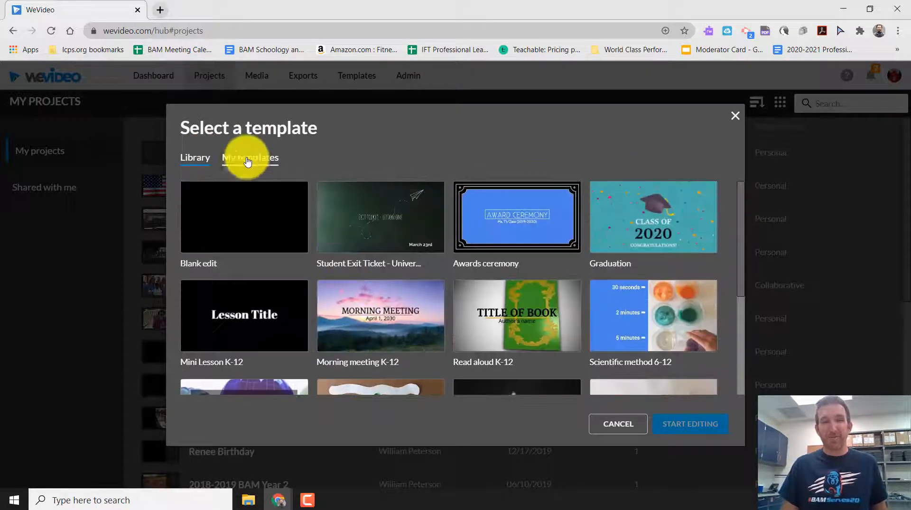
left_click(250, 158)
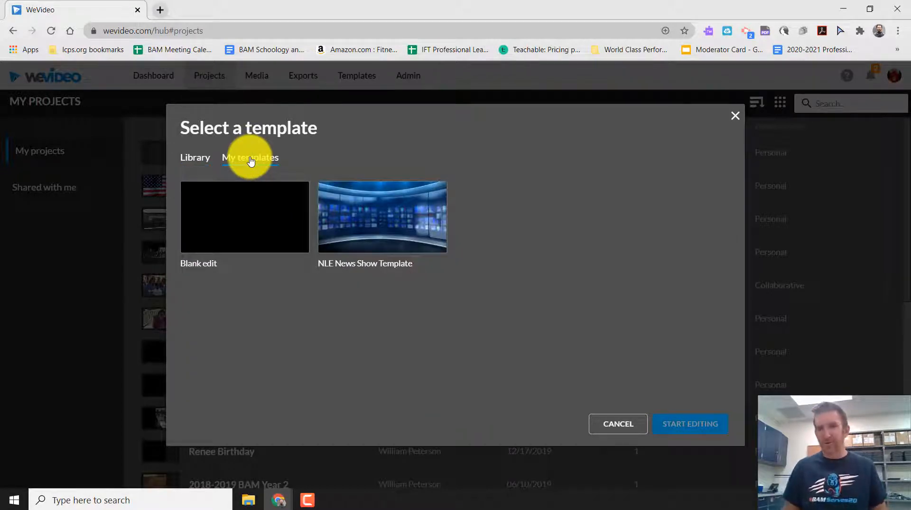
mouse_move(260, 218)
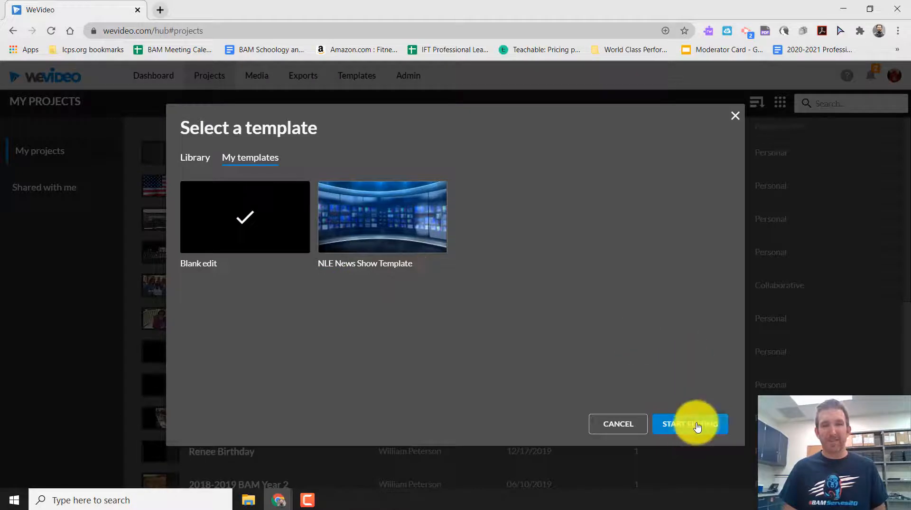
left_click(689, 424)
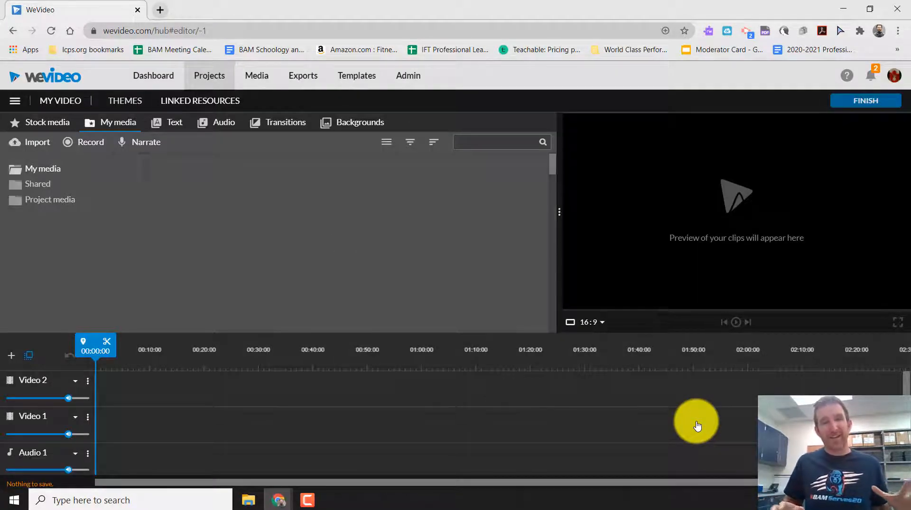
Open the Record options from the My media tab
left_click(42, 169)
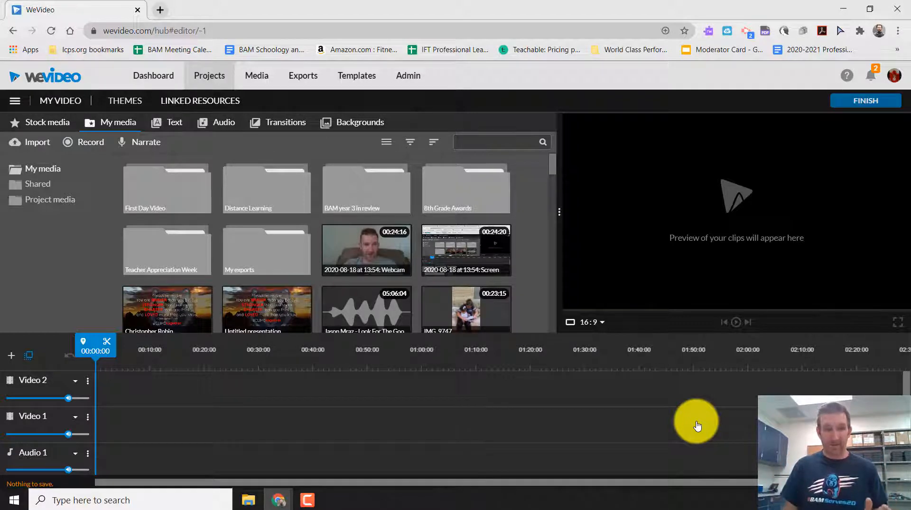
mouse_move(543, 305)
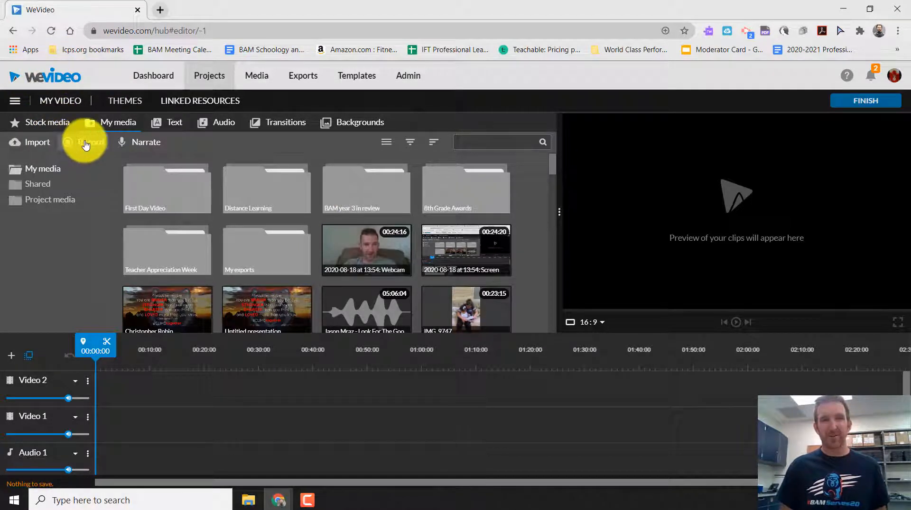
mouse_move(86, 143)
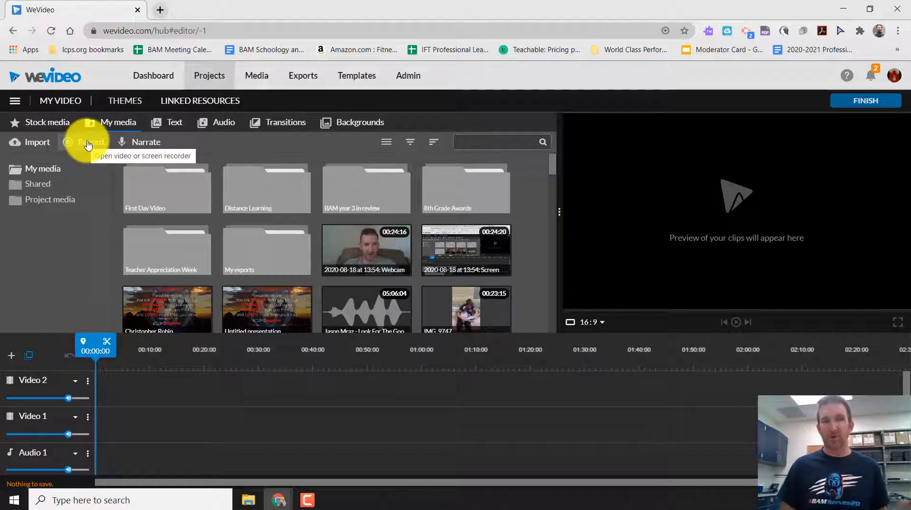
left_click(87, 143)
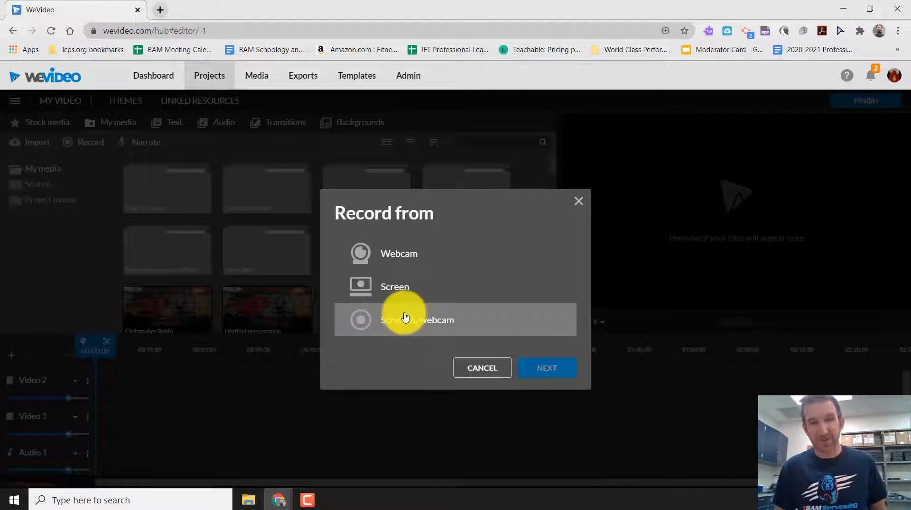
Choose Screen & Webcam recording and accept the camera and microphone settings
left_click(481, 368)
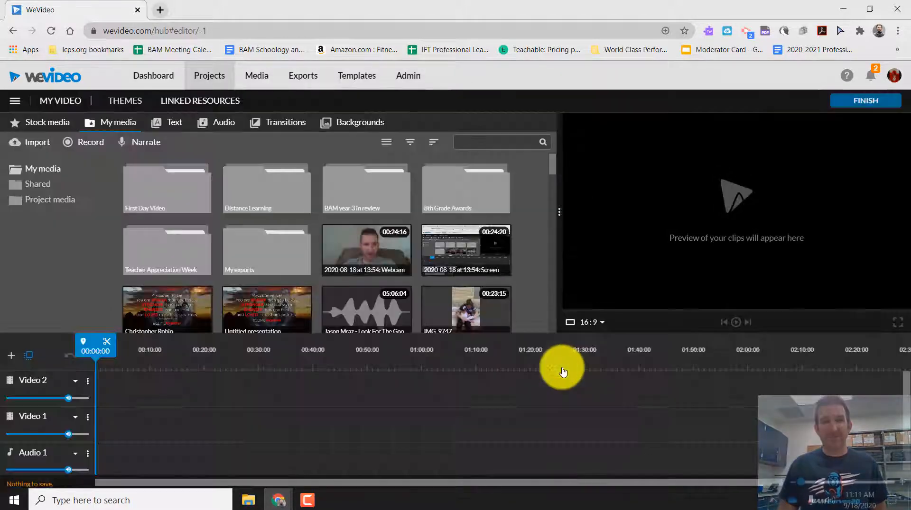
left_click(91, 141)
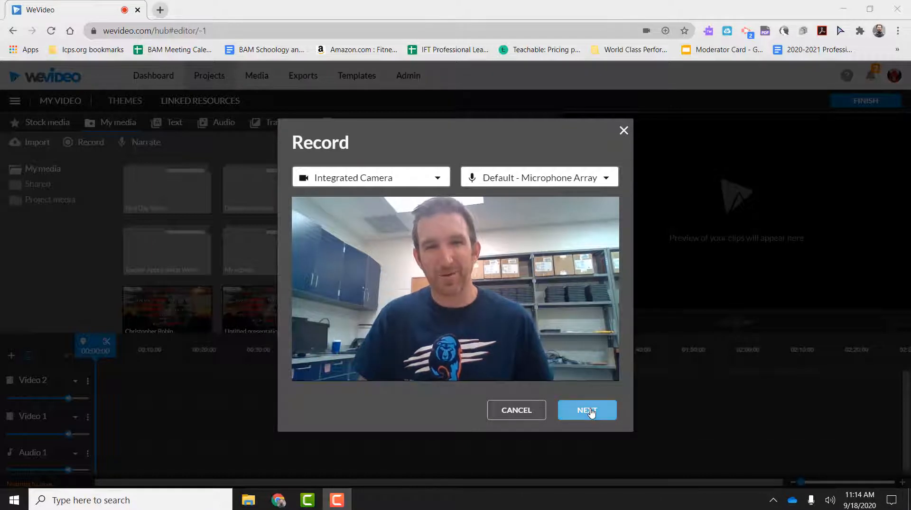
left_click(587, 410)
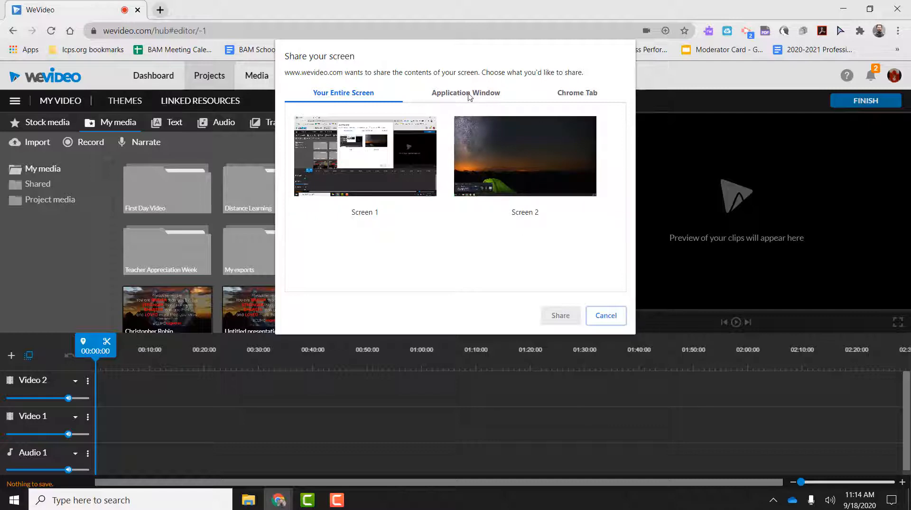
left_click(466, 93)
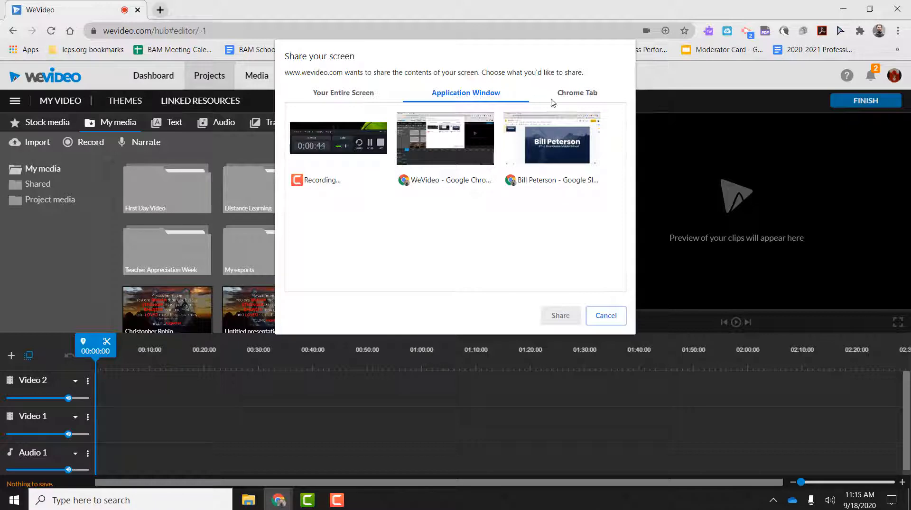
left_click(576, 93)
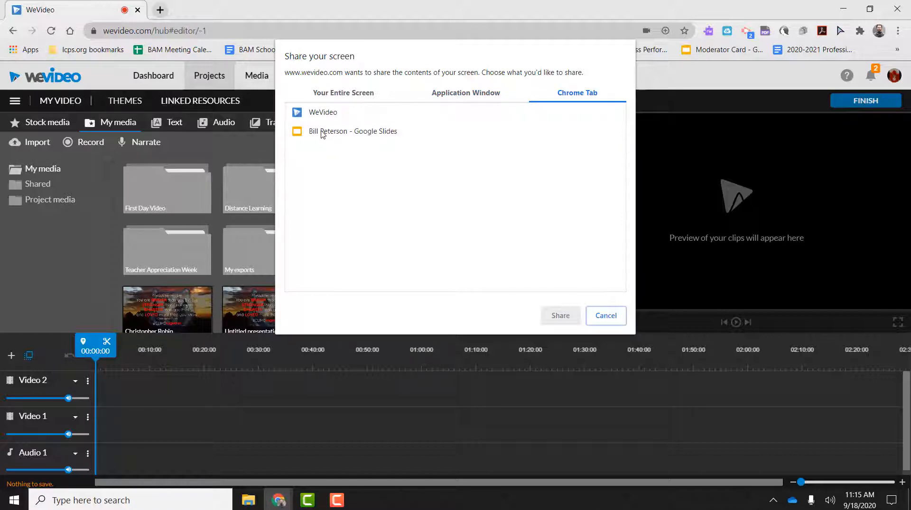
left_click(352, 131)
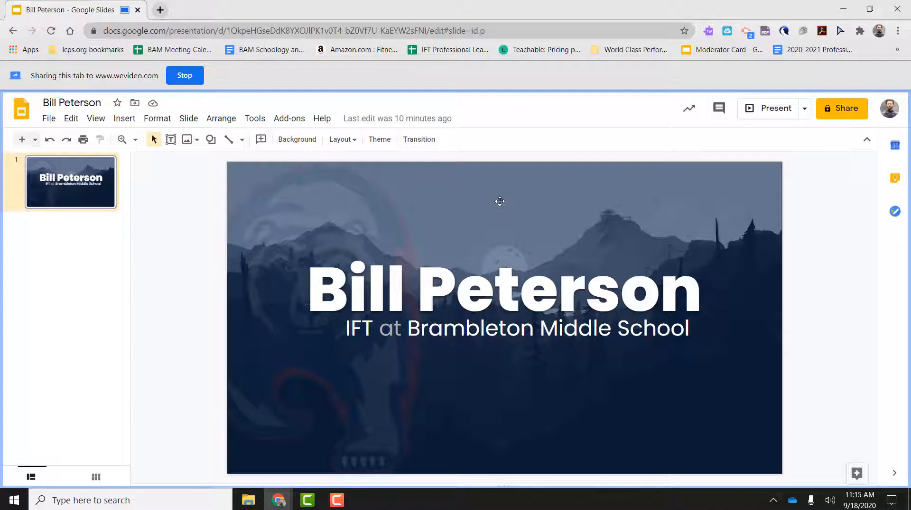
mouse_move(775, 108)
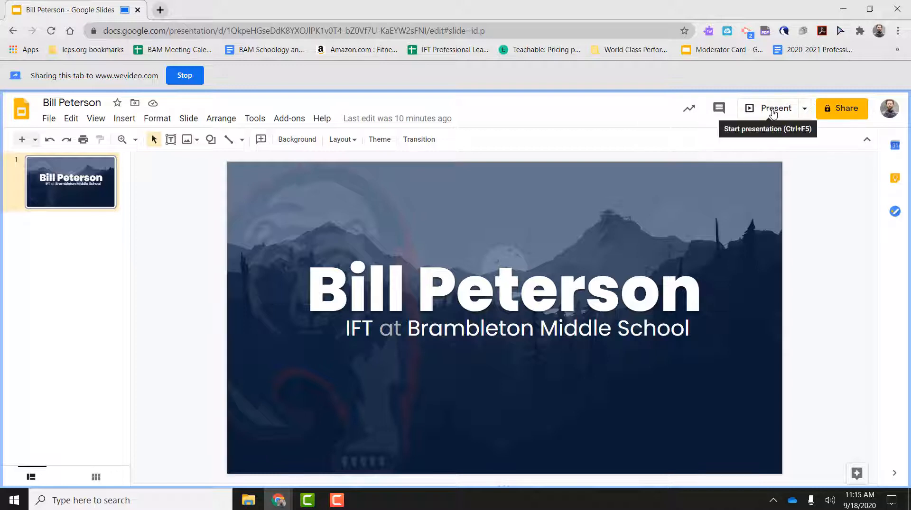
Present the Google Slides slideshow while recording screen and webcam
left_click(775, 108)
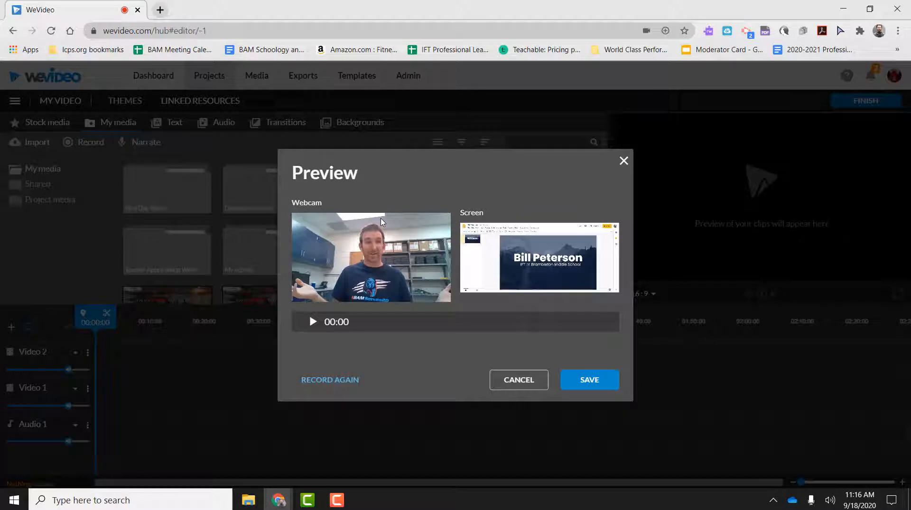
mouse_move(526, 264)
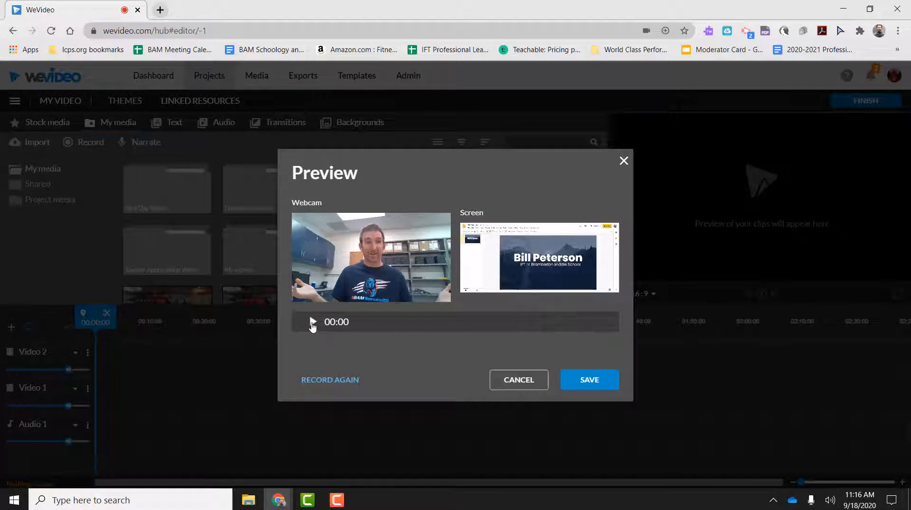
left_click(312, 323)
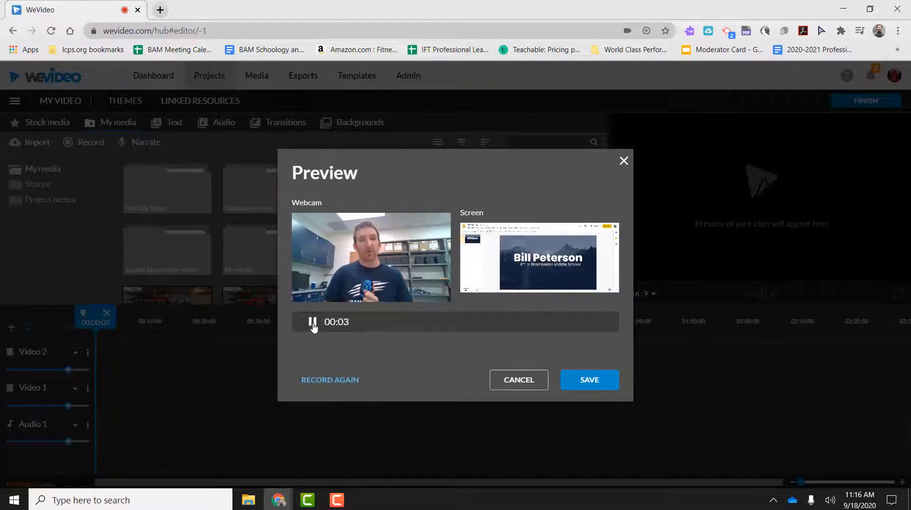
left_click(312, 322)
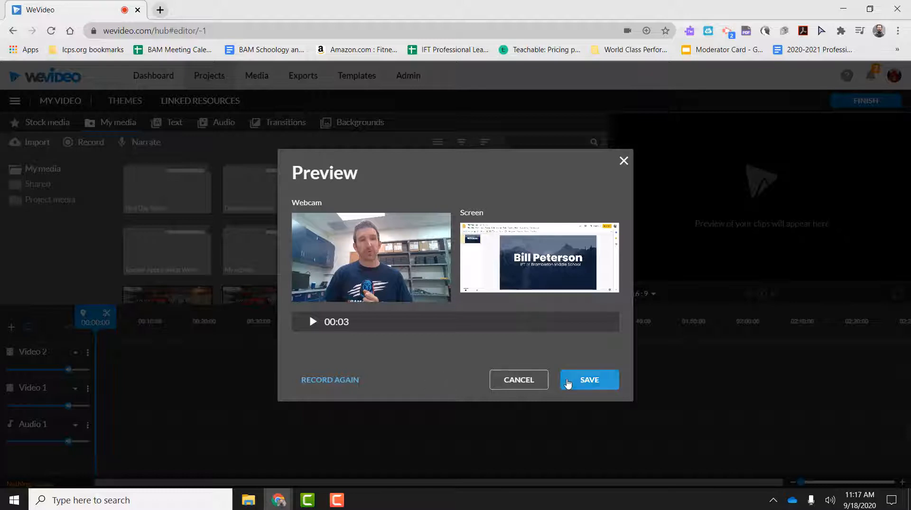
Save the webcam and screen recordings to the timeline, then play and pause the project
left_click(588, 380)
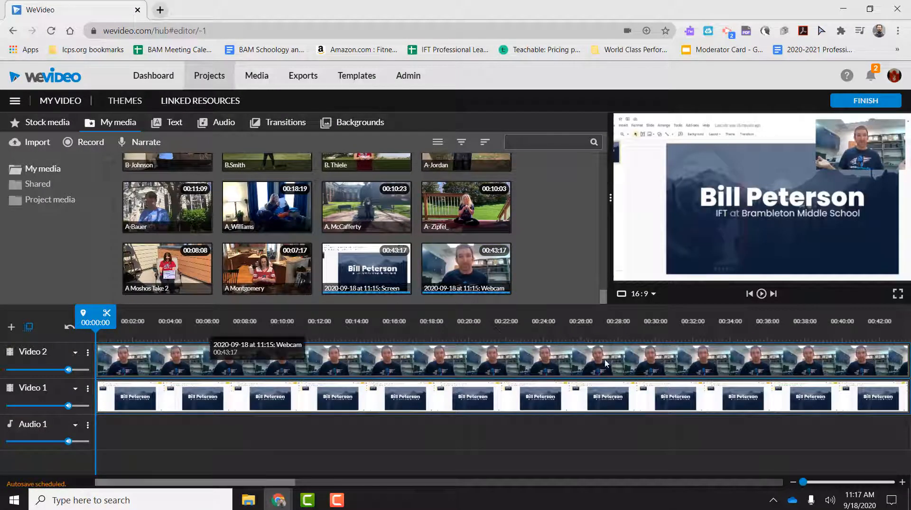
mouse_move(546, 370)
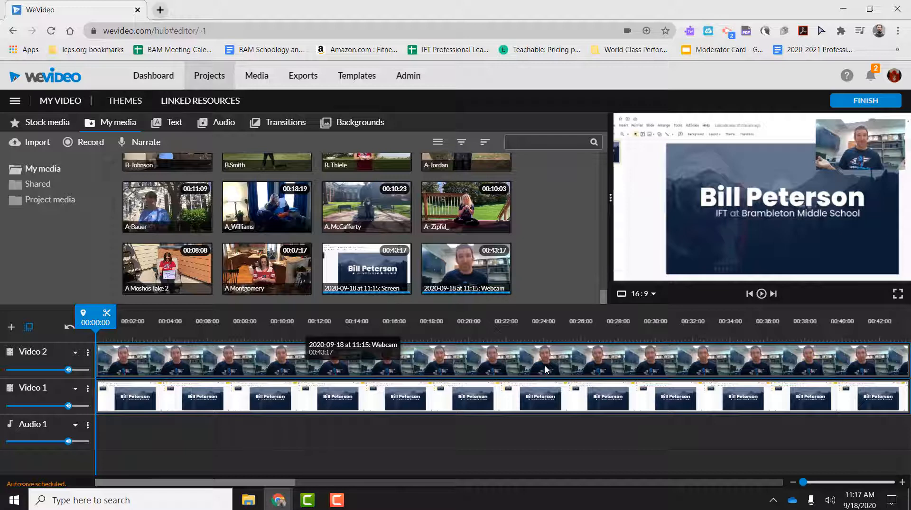
mouse_move(748, 241)
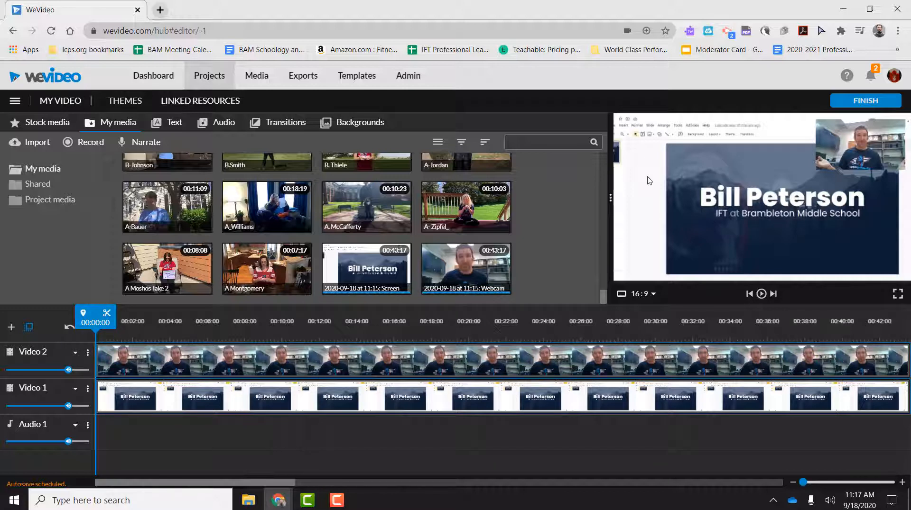
mouse_move(761, 296)
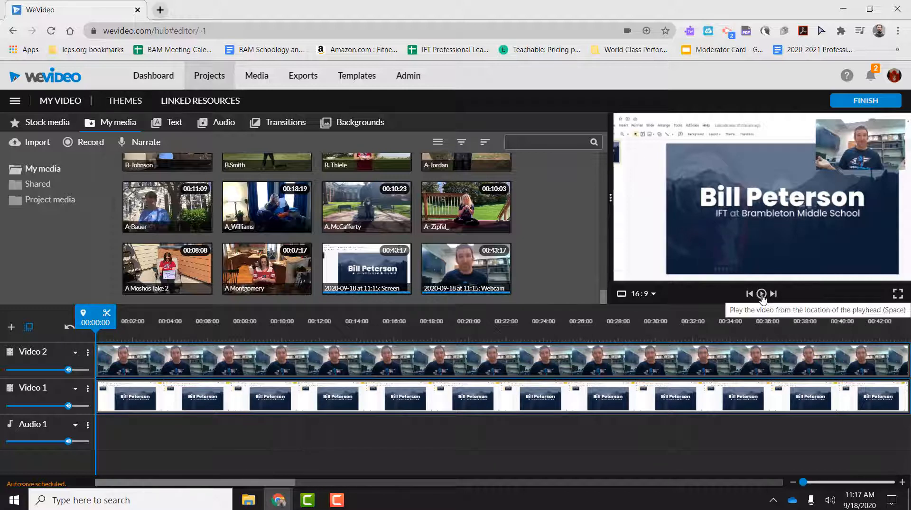
left_click(761, 294)
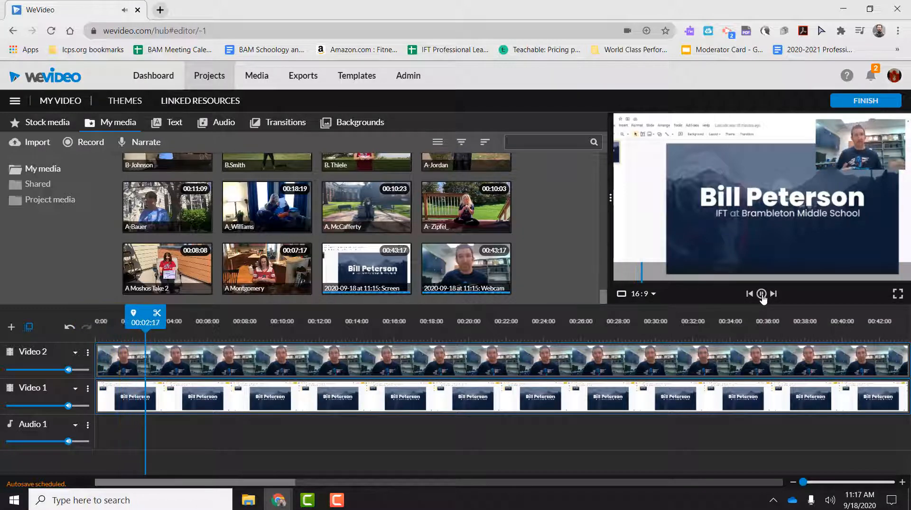
left_click(760, 294)
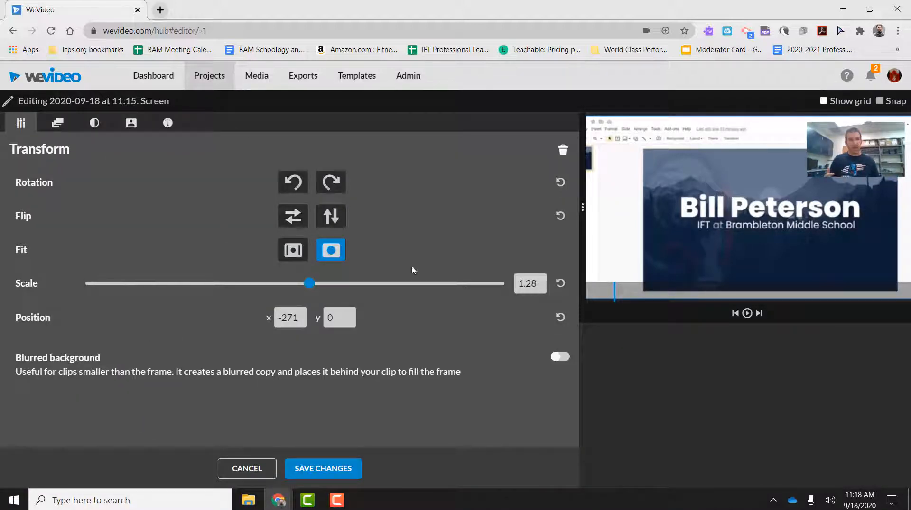
mouse_move(529, 285)
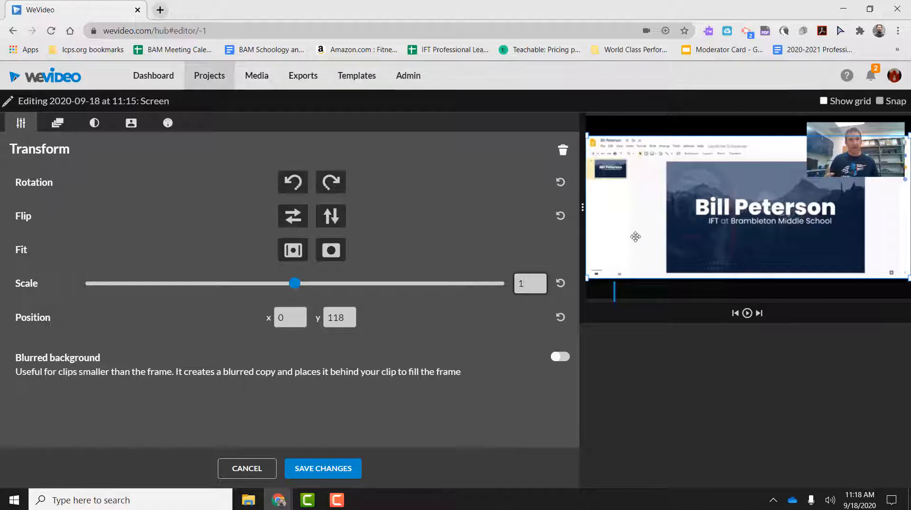
Save the screen clip's transform at scale 1 so the full slide fits
left_click(323, 468)
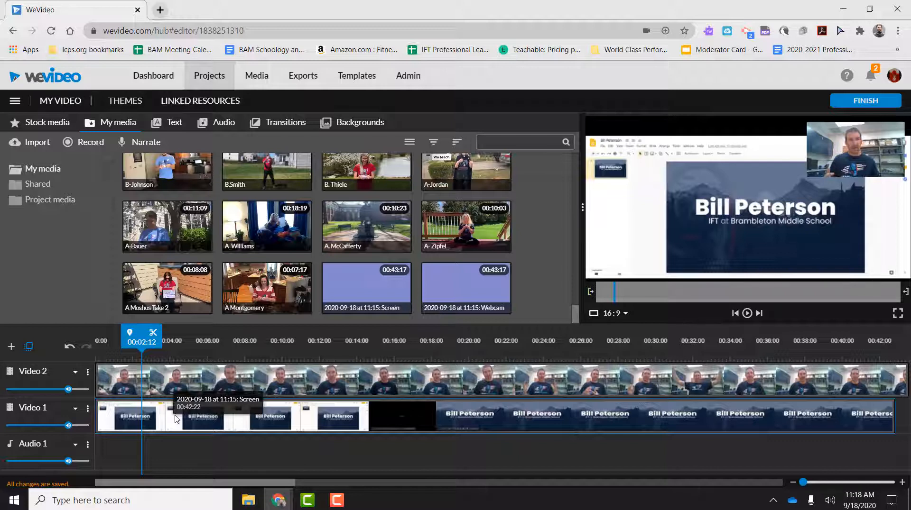
mouse_move(194, 383)
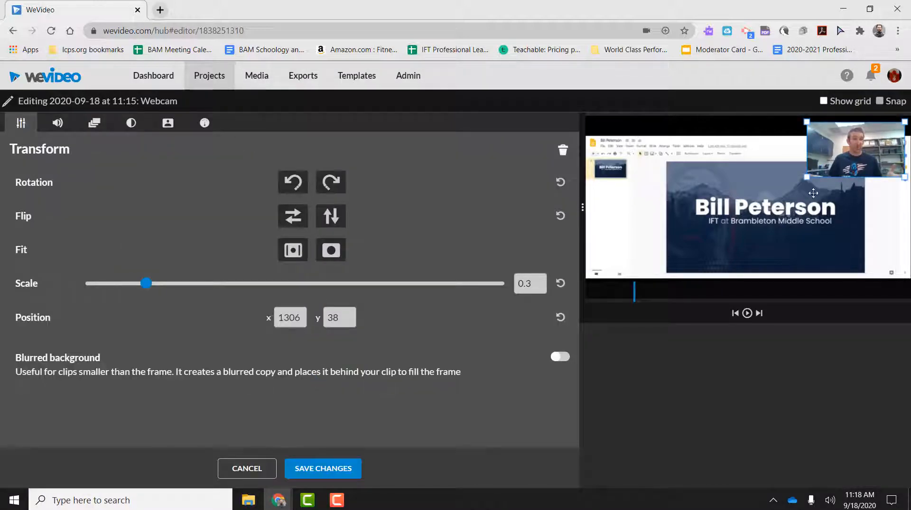
Place the webcam overlay in the bottom-right corner at scale 0.3 and save
left_click(323, 468)
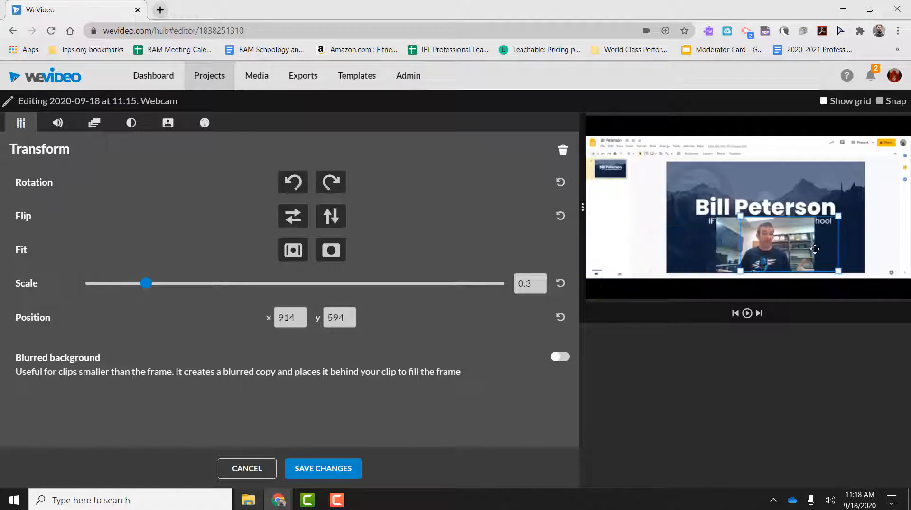
left_click_drag(766, 247, 853, 261)
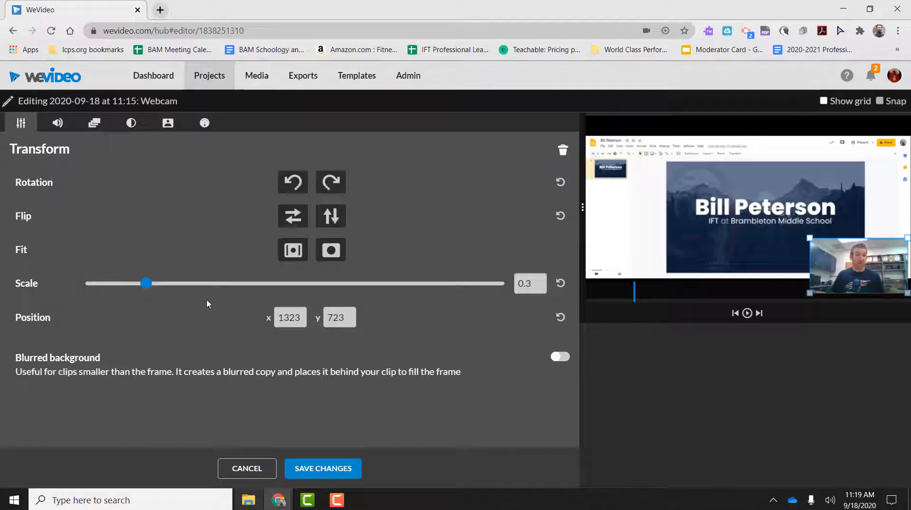
left_click_drag(147, 284, 168, 283)
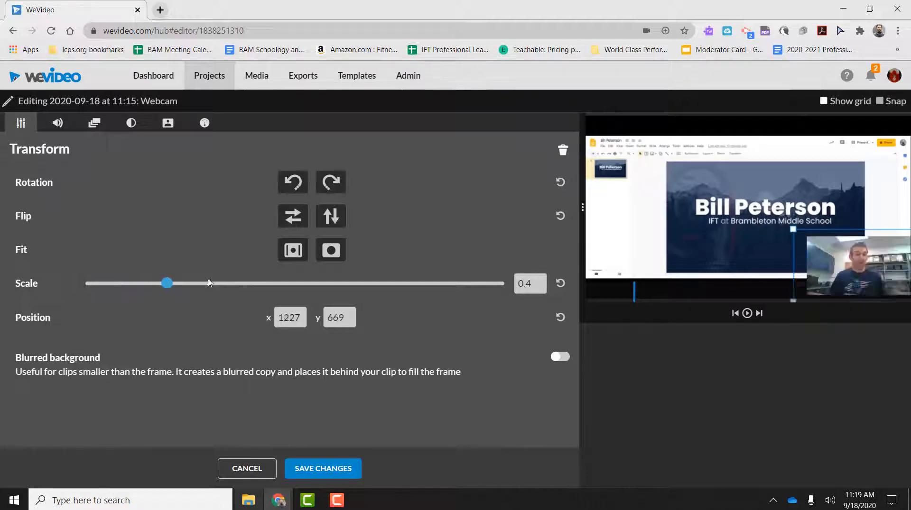
left_click_drag(167, 282, 181, 283)
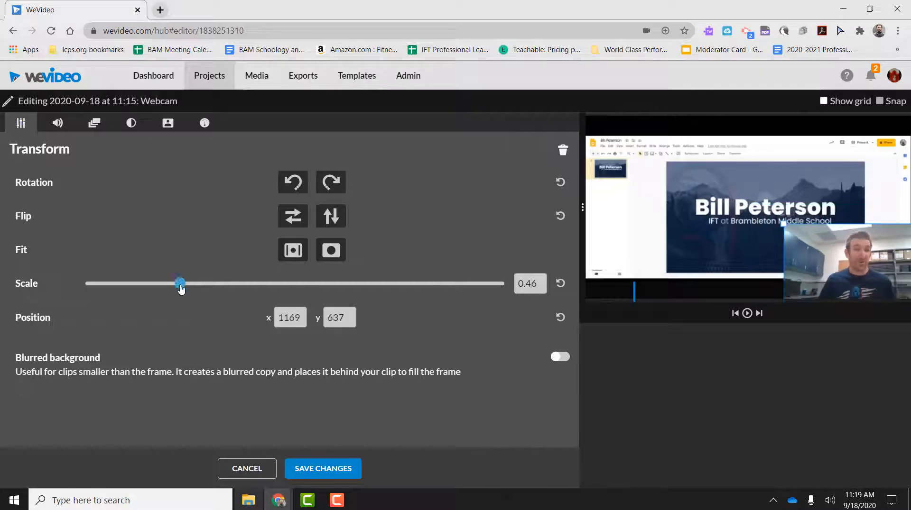
left_click_drag(180, 283, 161, 283)
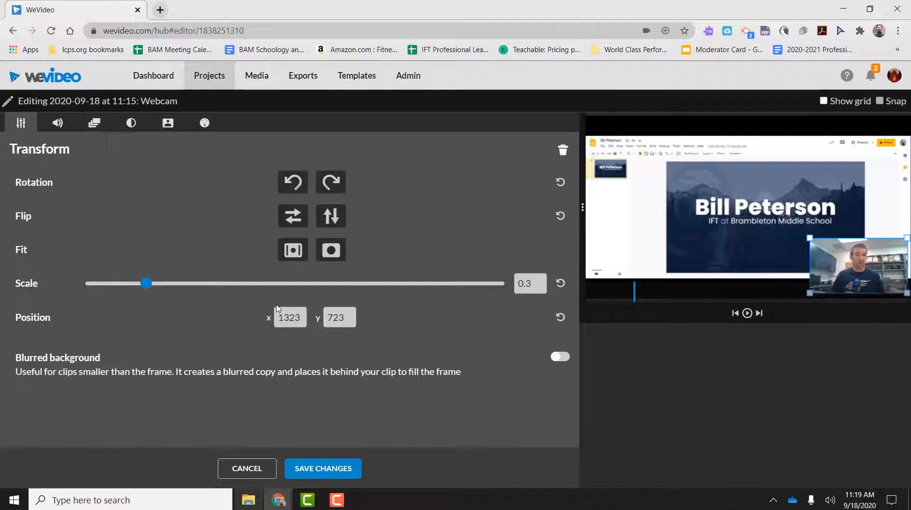
mouse_move(301, 492)
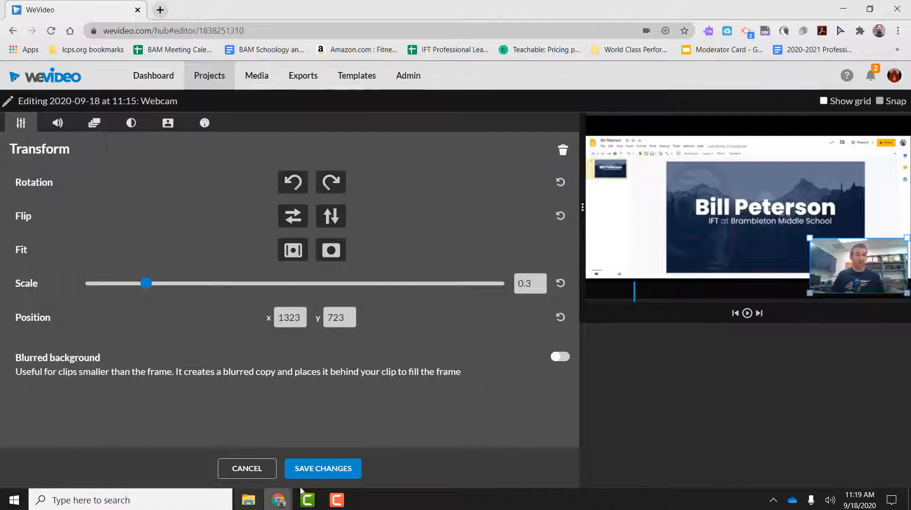
left_click(323, 469)
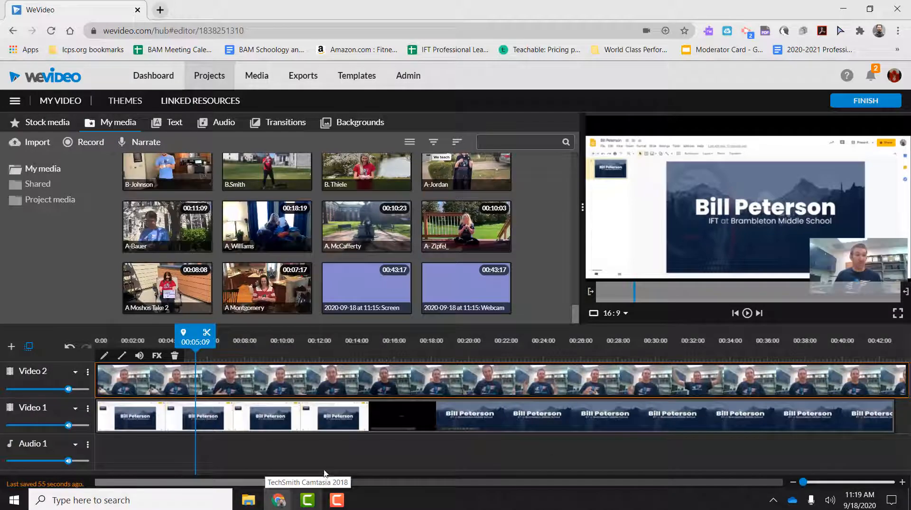
mouse_move(255, 383)
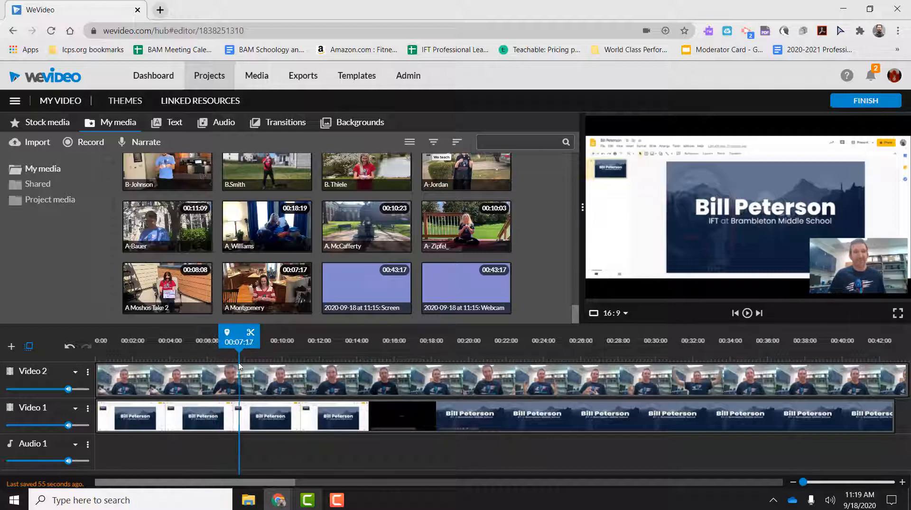
Scrub to about 16 minutes, where the full-frame slide plays with the webcam overlay
left_click(315, 341)
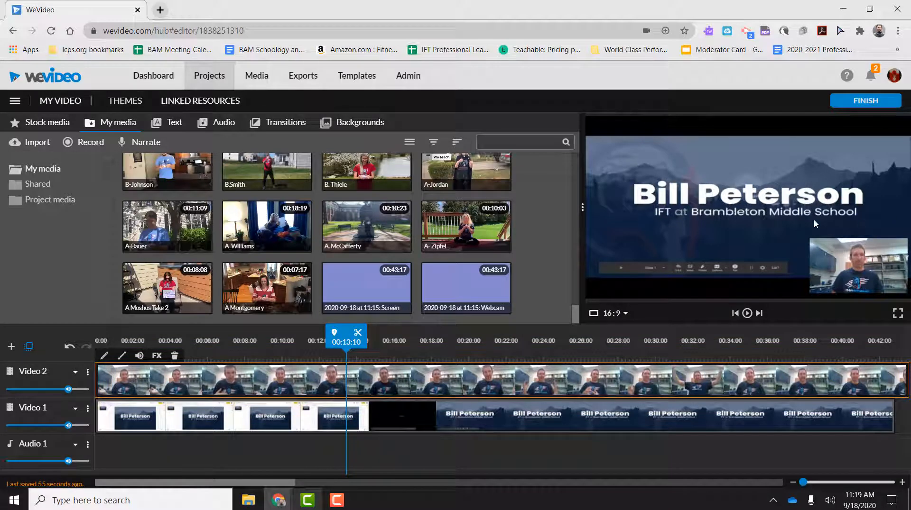
mouse_move(776, 247)
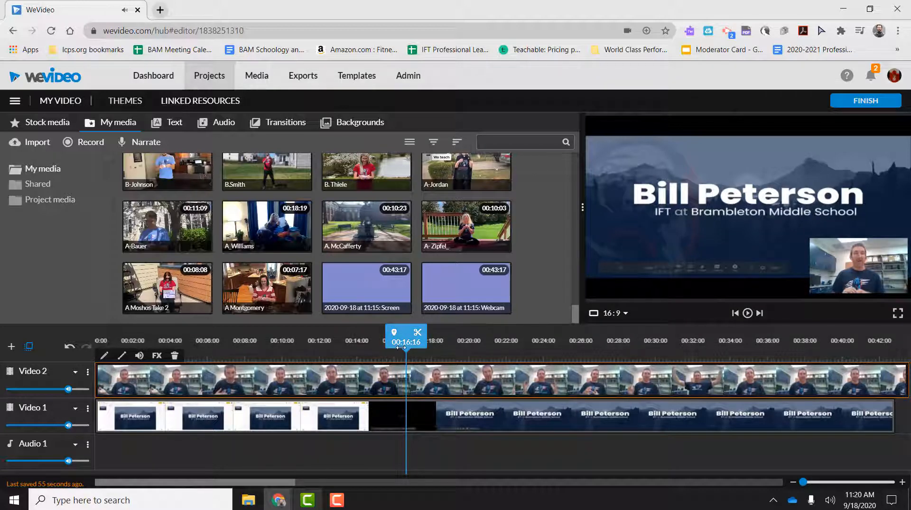
left_click_drag(406, 346, 397, 346)
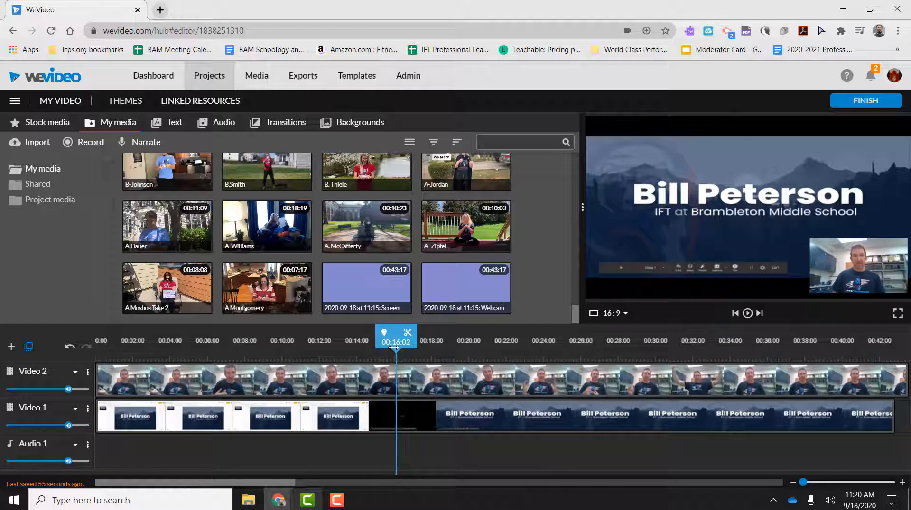
Select the webcam clip and split both clips at the 16:00 mark
left_click(499, 380)
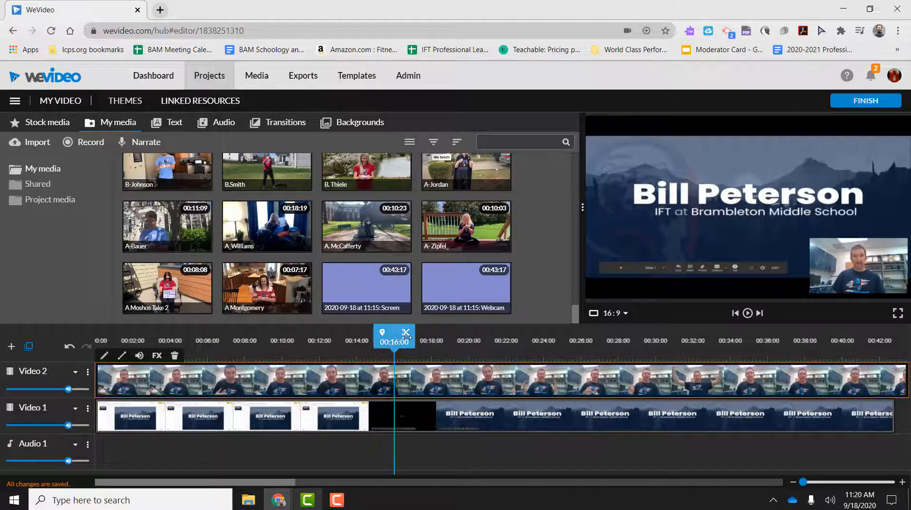
left_click(406, 334)
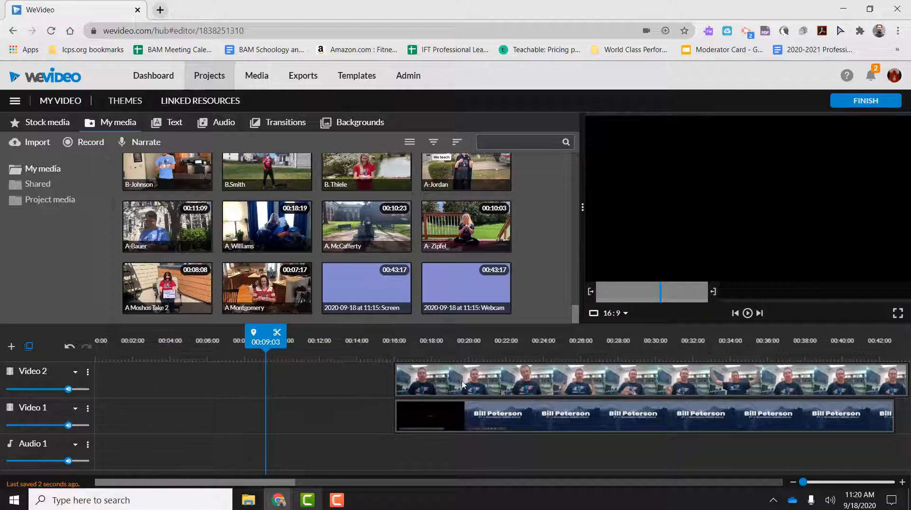
mouse_move(440, 379)
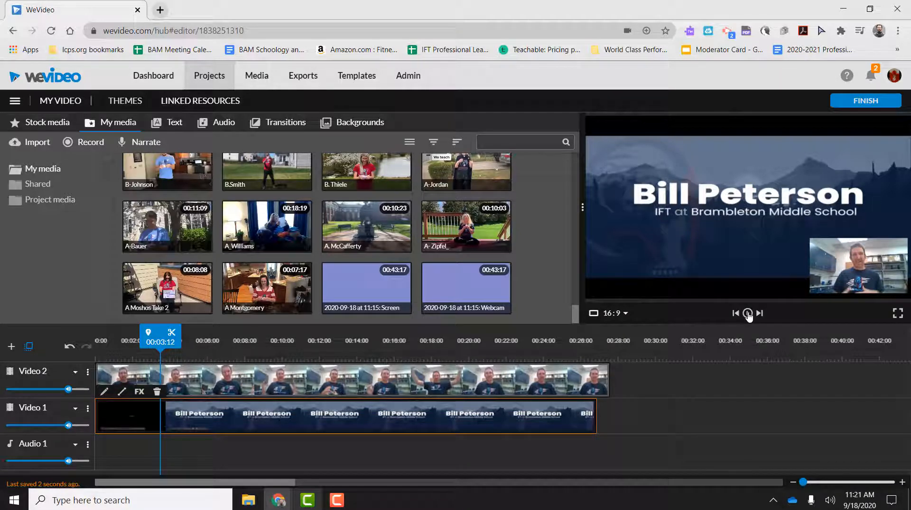
Play the trimmed video, move to 22:24, and split both clips there
left_click(748, 313)
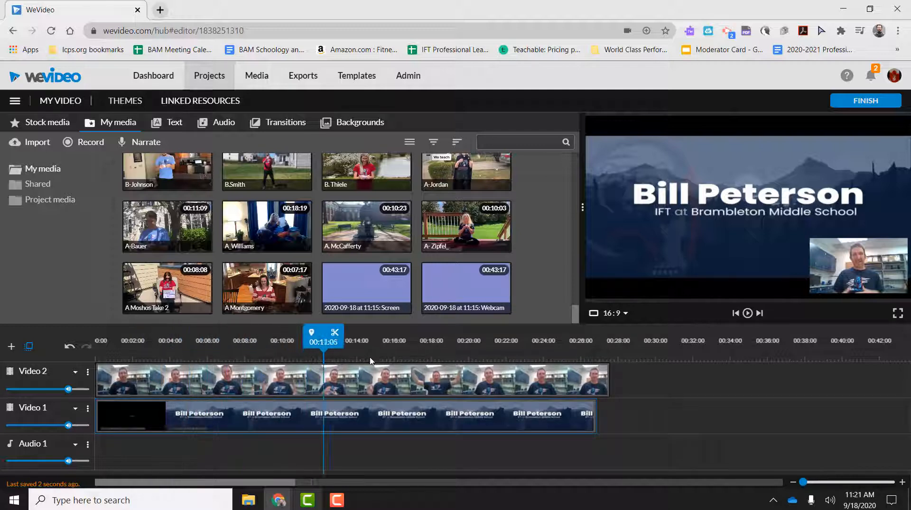
left_click(545, 341)
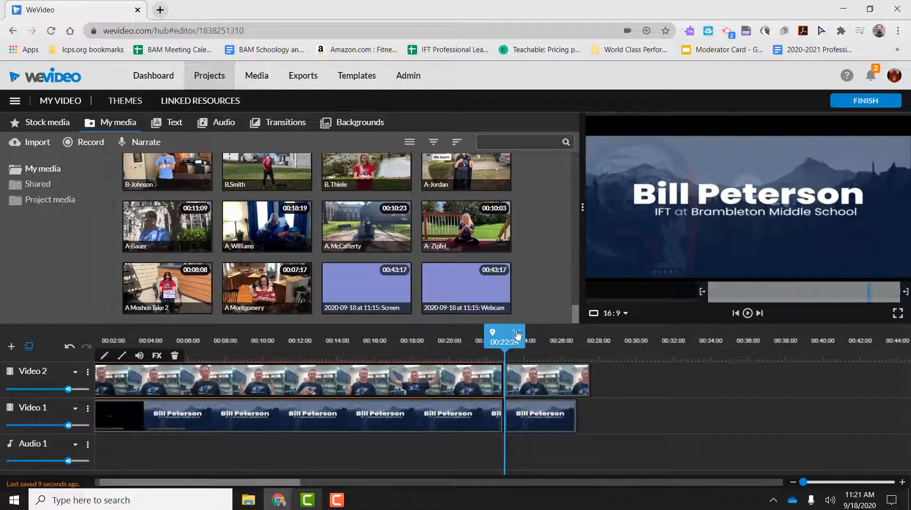
left_click(545, 380)
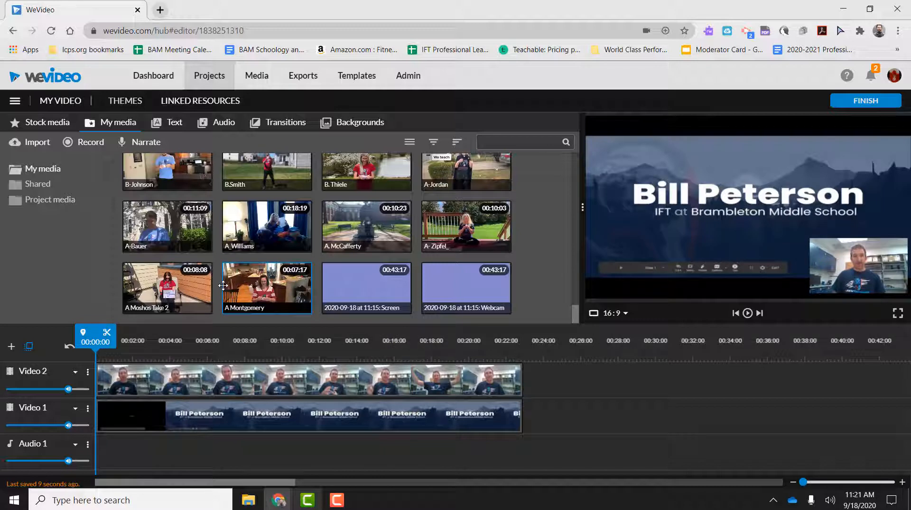
mouse_move(864, 100)
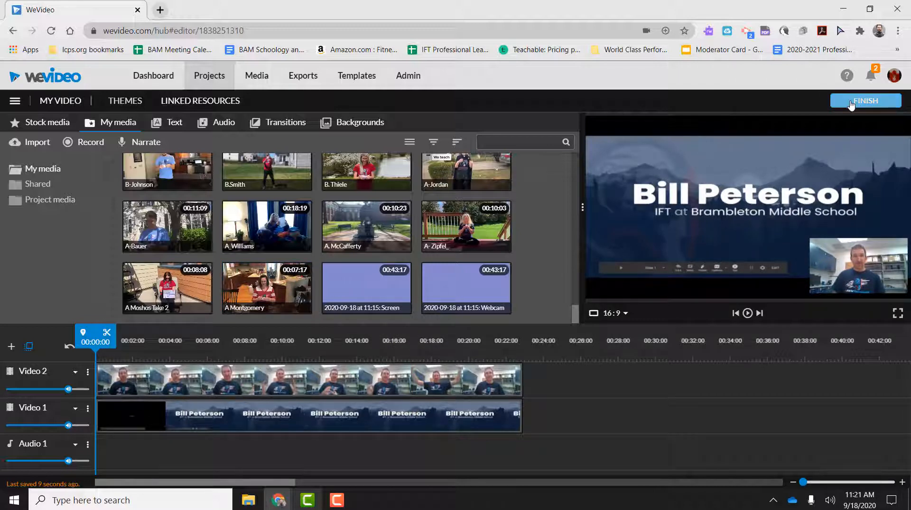
mouse_move(865, 101)
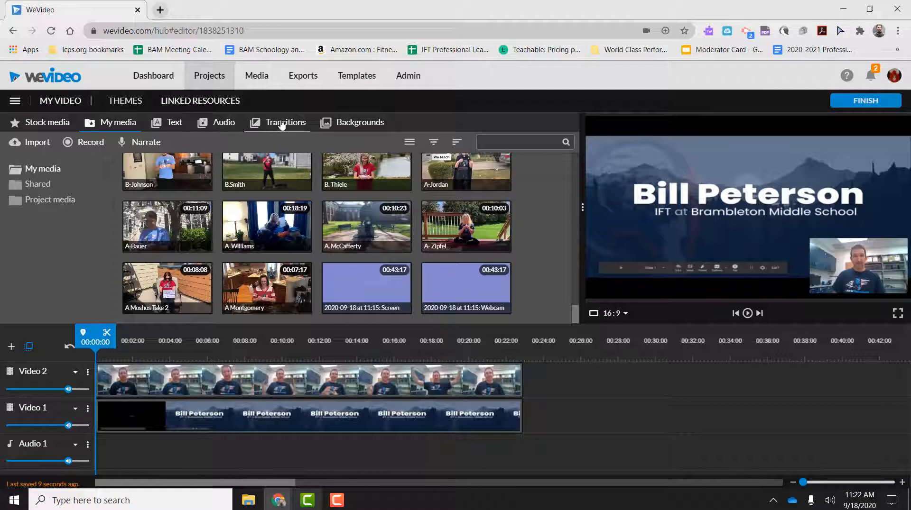
Add the Dip To Black transition to the end of the clips
left_click(284, 122)
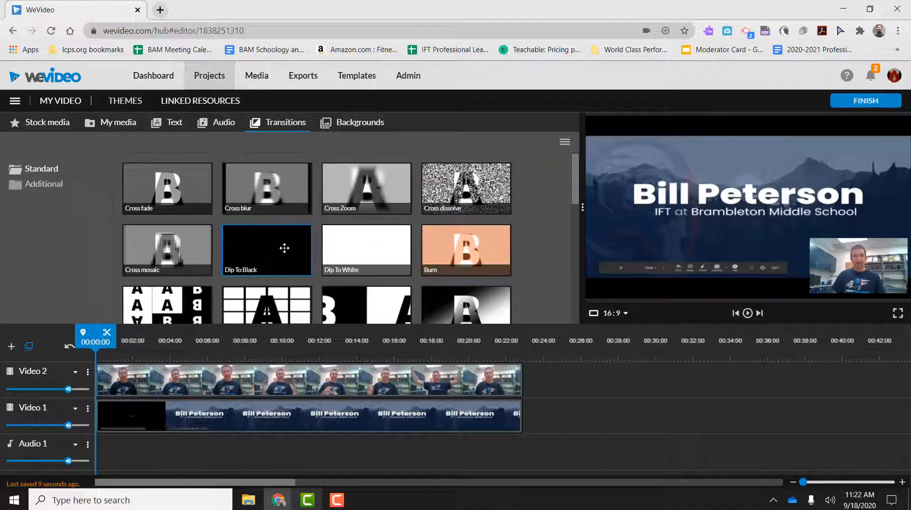
left_click(747, 313)
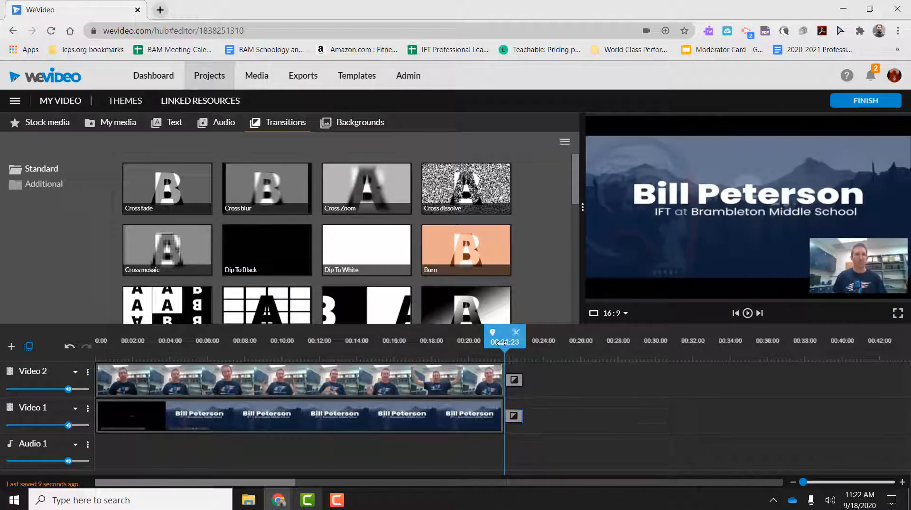
left_click(747, 313)
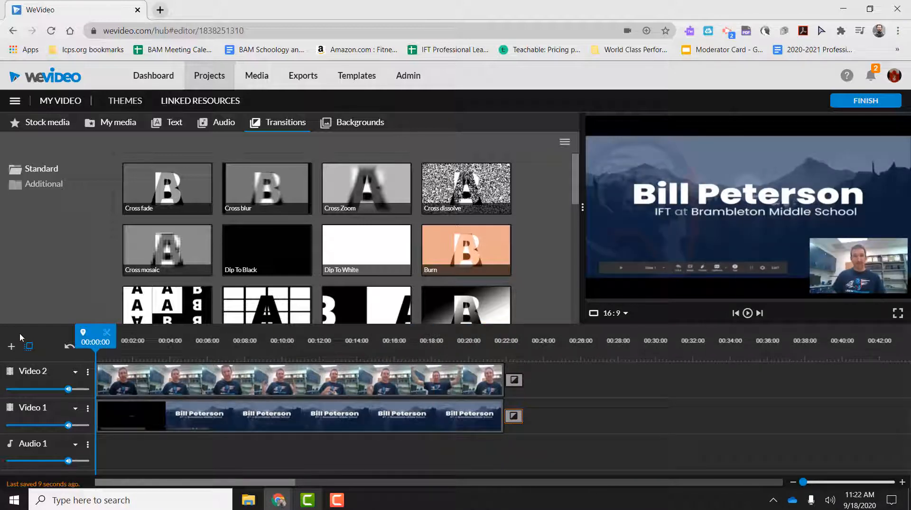
Add the Cross fade transition to the clips' start and preview it
left_click(167, 188)
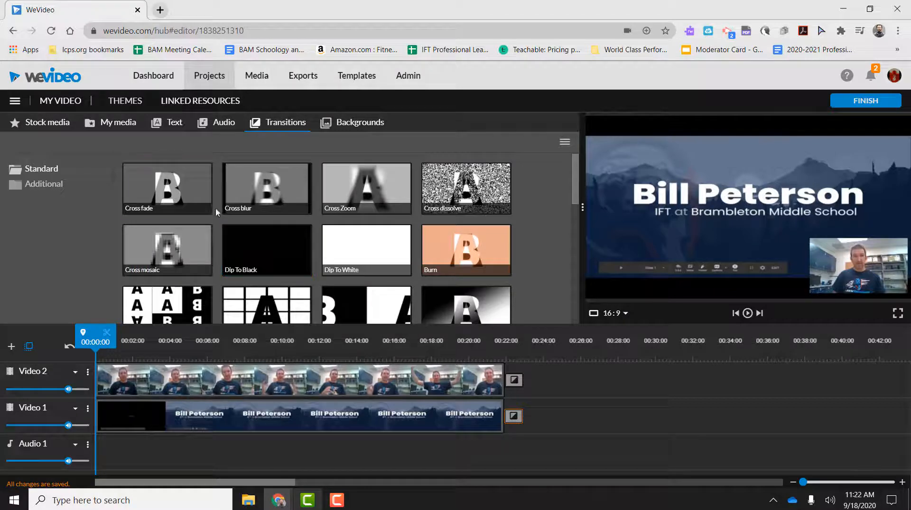
left_click(166, 189)
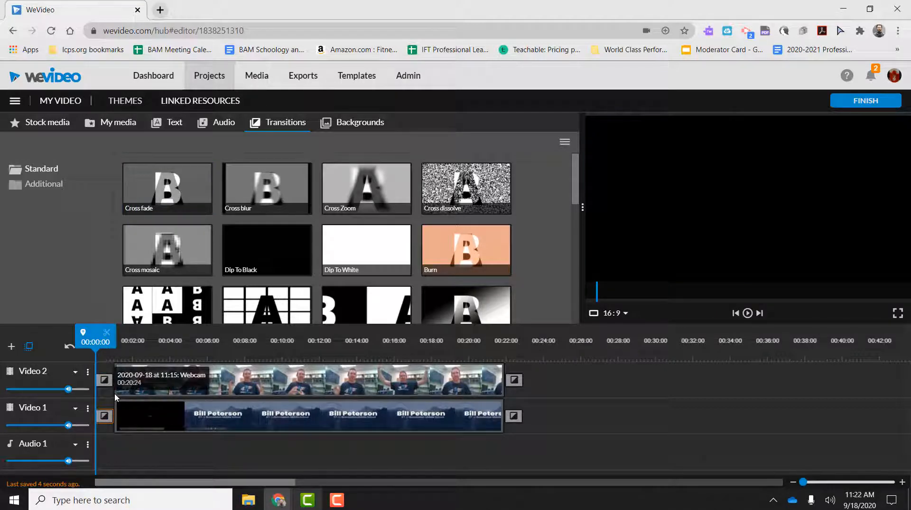
left_click(747, 313)
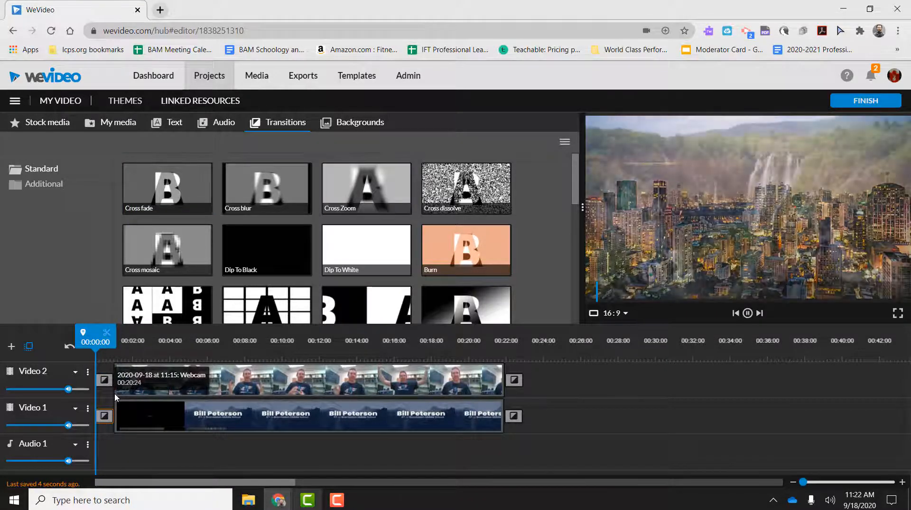
left_click(747, 313)
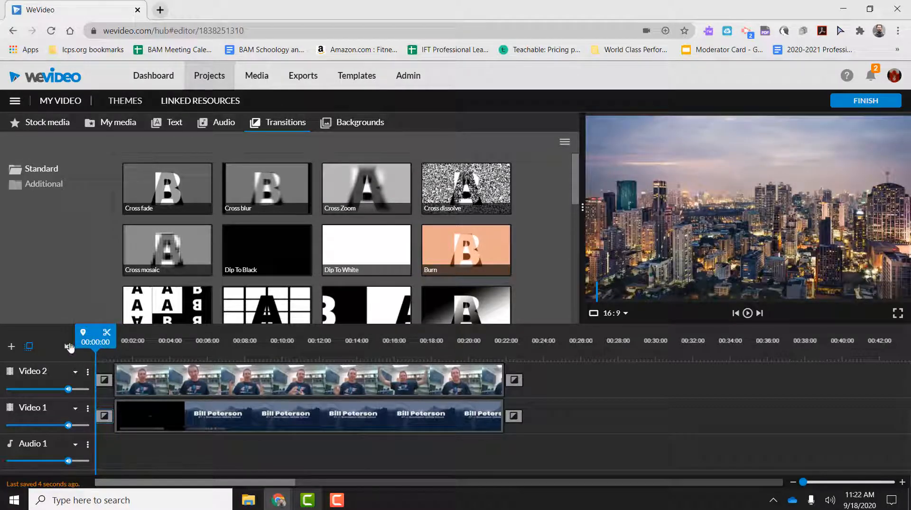
left_click(747, 314)
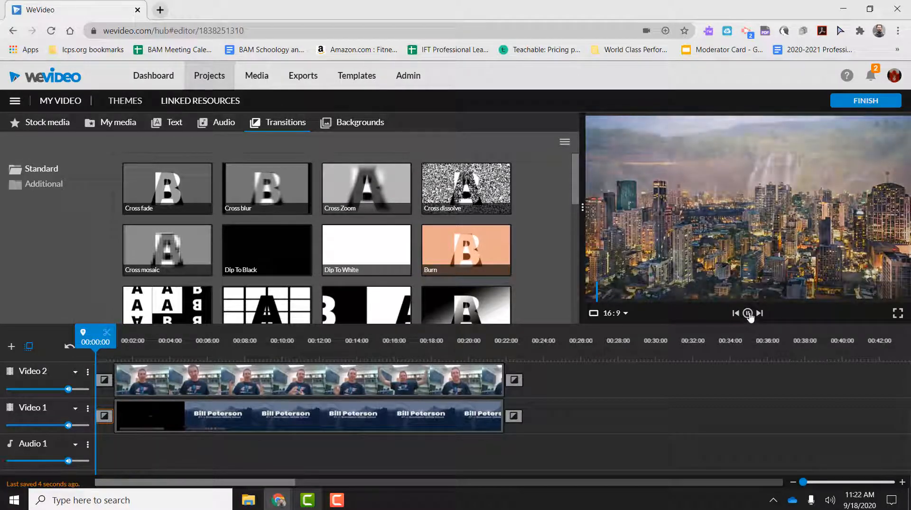
left_click(747, 314)
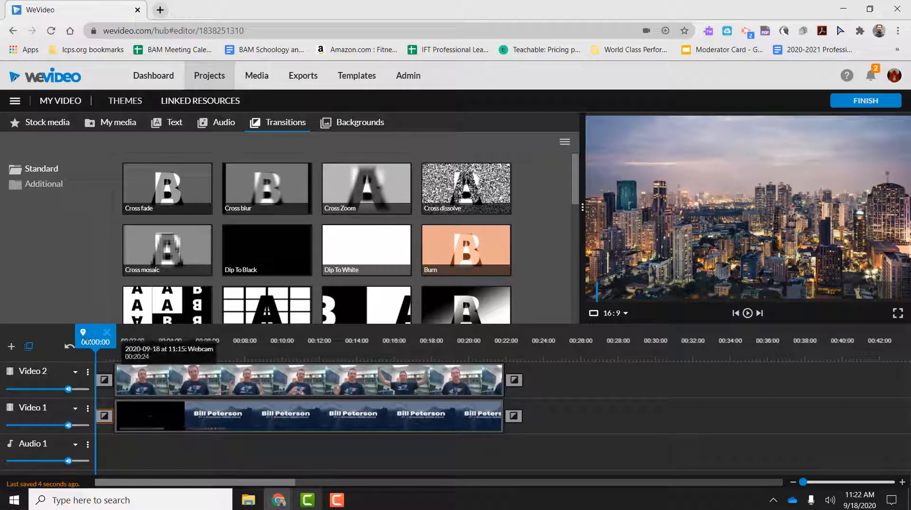
left_click(233, 380)
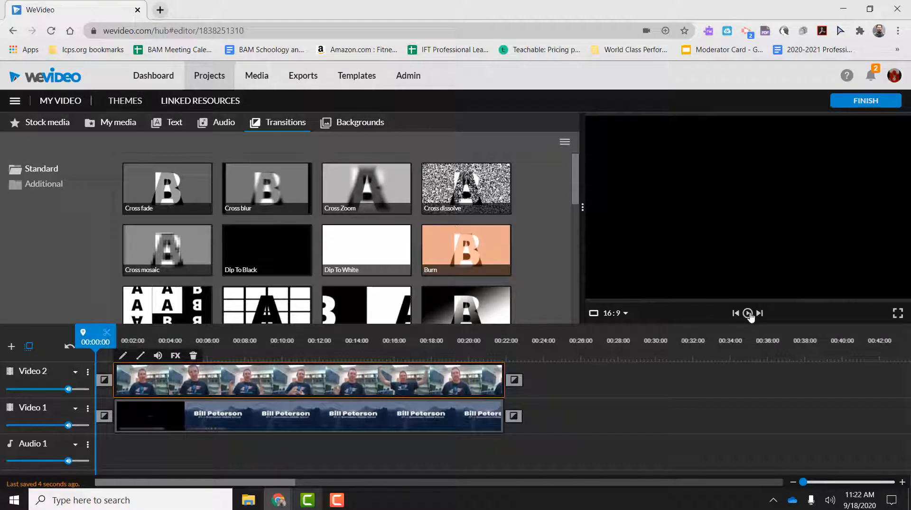
left_click(749, 313)
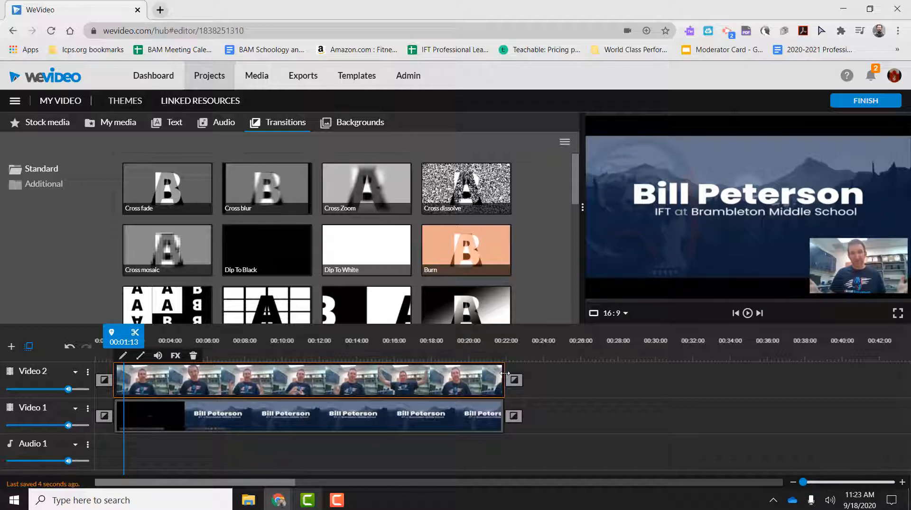
mouse_move(516, 363)
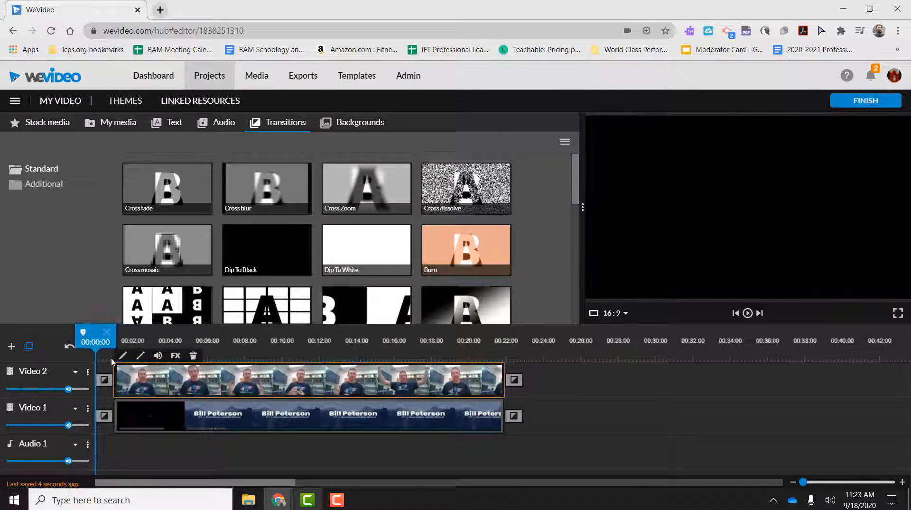
left_click(223, 122)
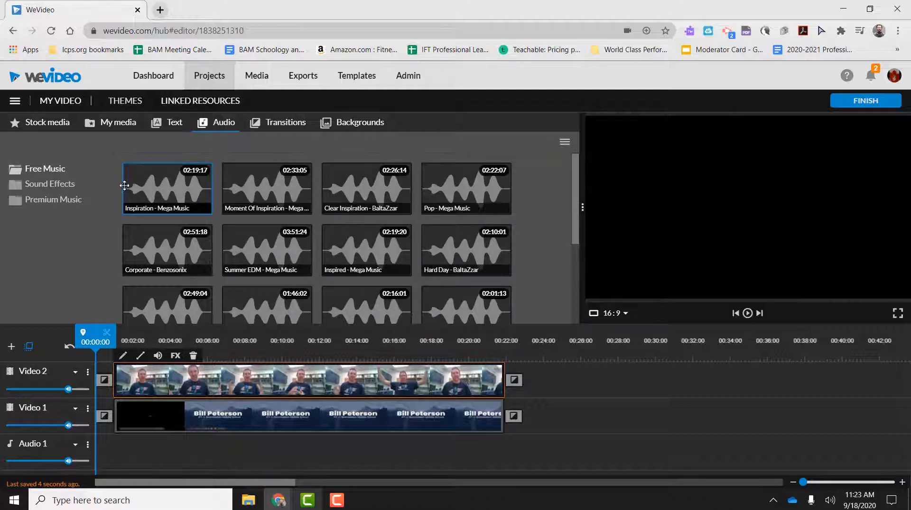
mouse_move(50, 184)
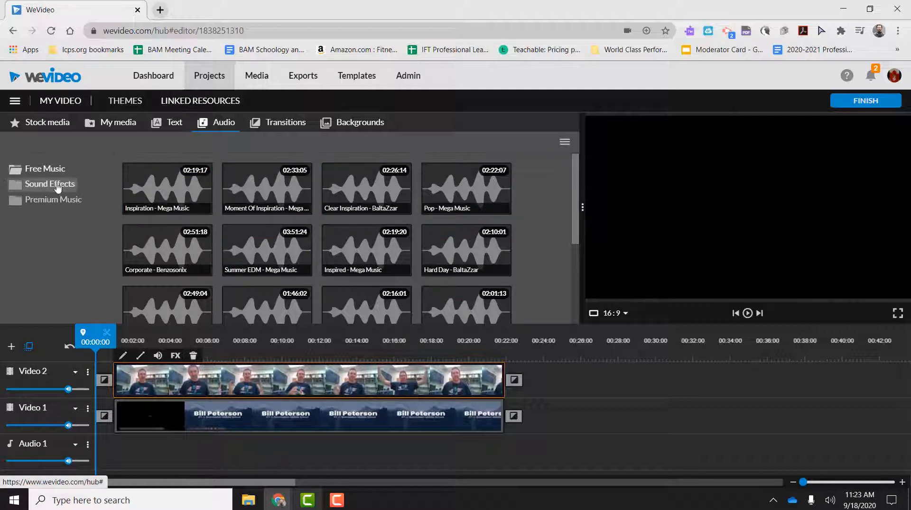
Preview Light Background in Premium Music > Feel Good for the Audio 1 track
left_click(54, 199)
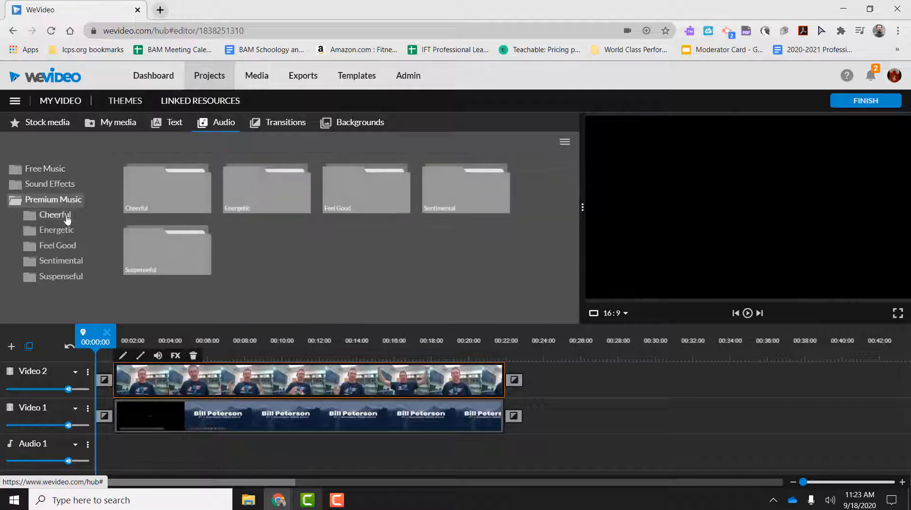
mouse_move(60, 277)
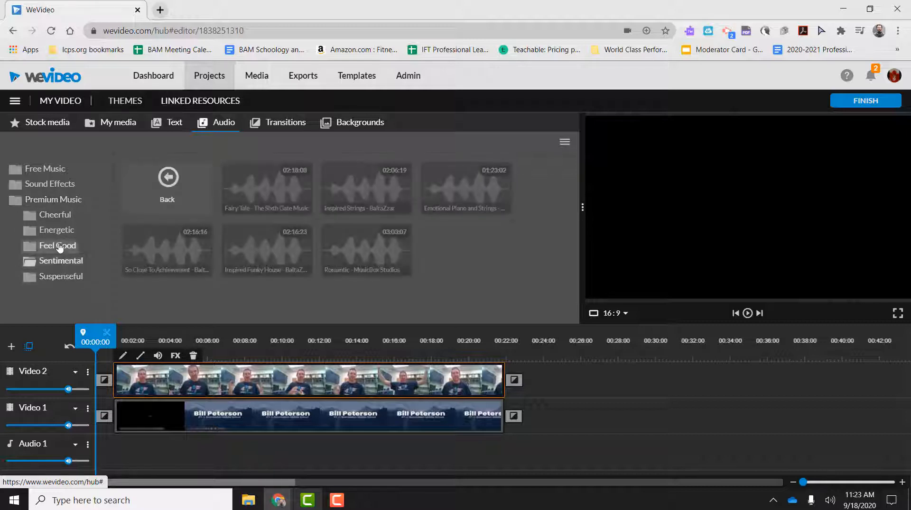
left_click(57, 246)
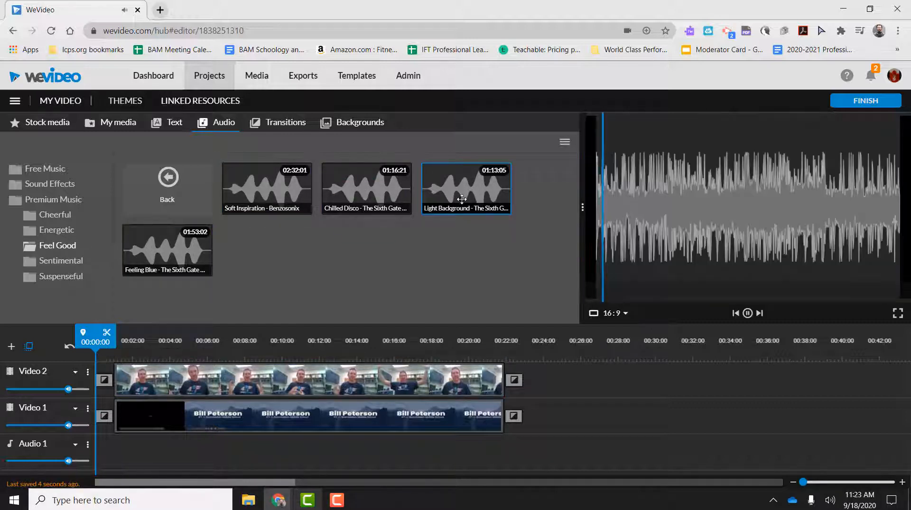
left_click(747, 313)
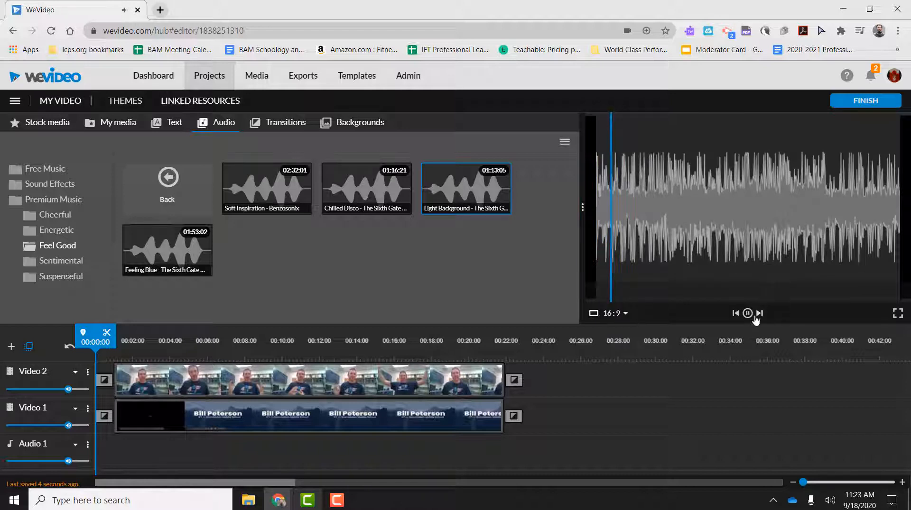
left_click(747, 313)
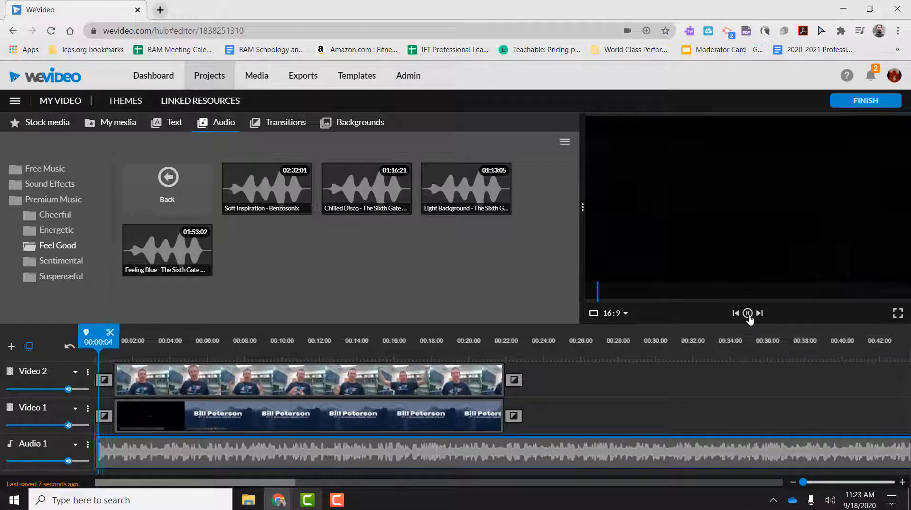
Preview the project and lower the Audio 1 music volume to about 23%
left_click(748, 313)
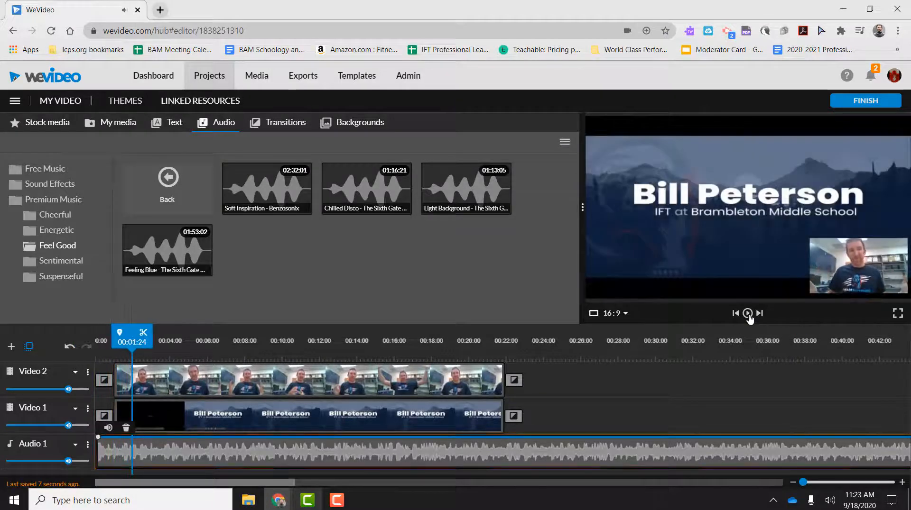
left_click(747, 313)
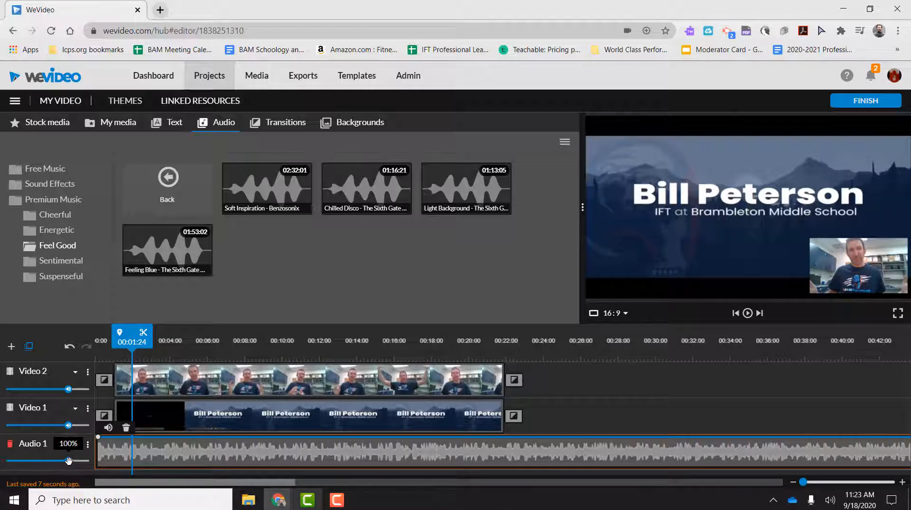
left_click_drag(68, 461, 21, 461)
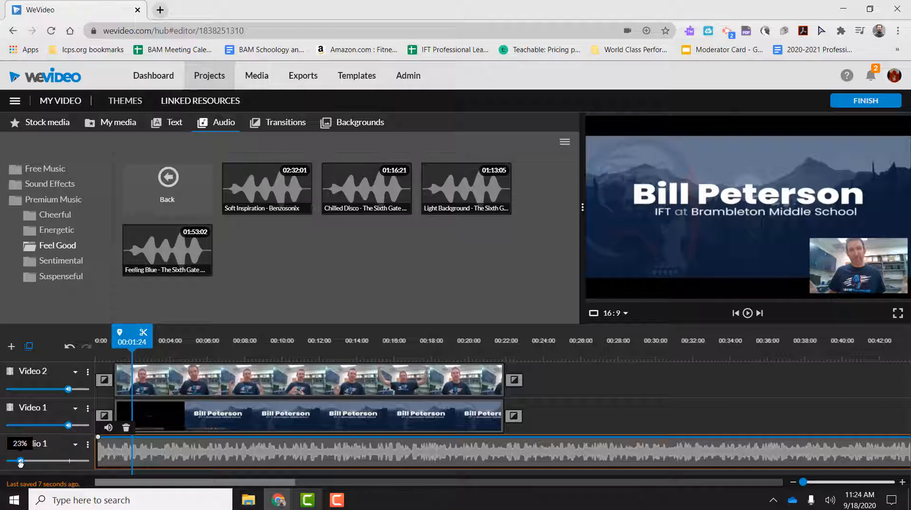
left_click_drag(19, 461, 22, 461)
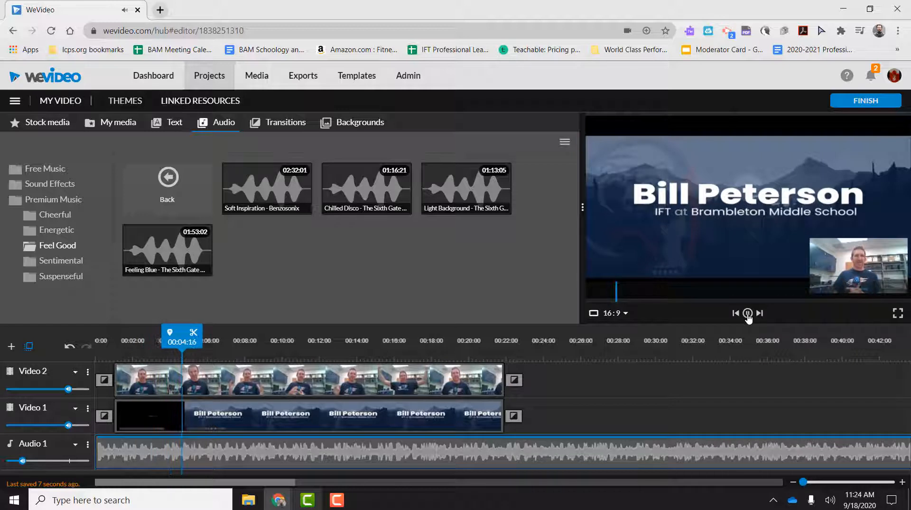
left_click(748, 314)
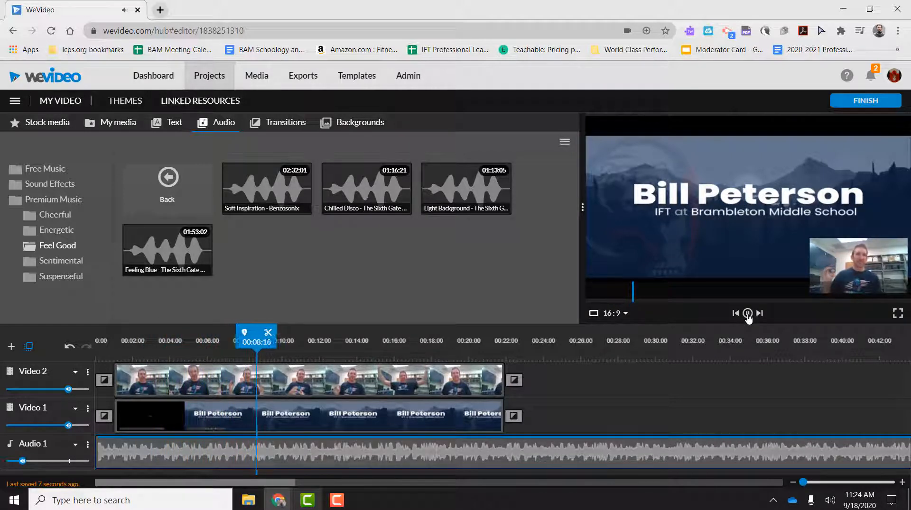
left_click(748, 313)
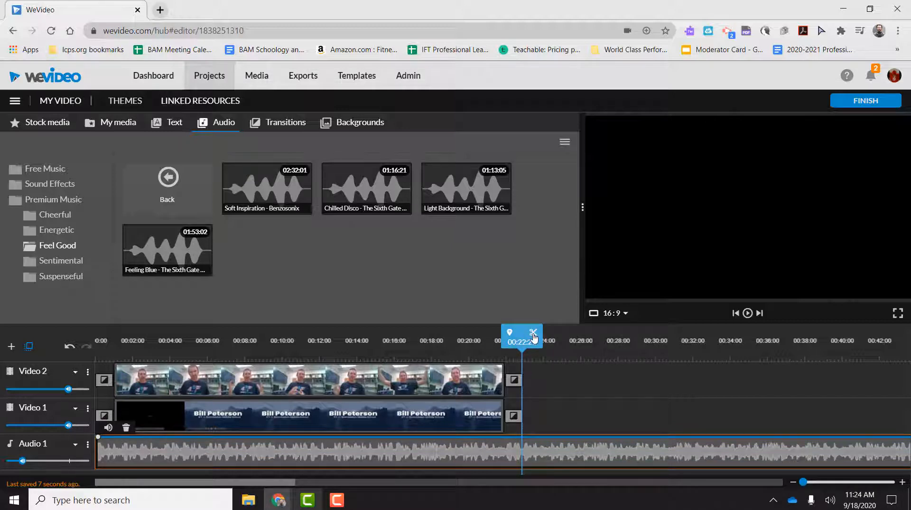
Split the music where the video ends and fade out its final moments
left_click(531, 332)
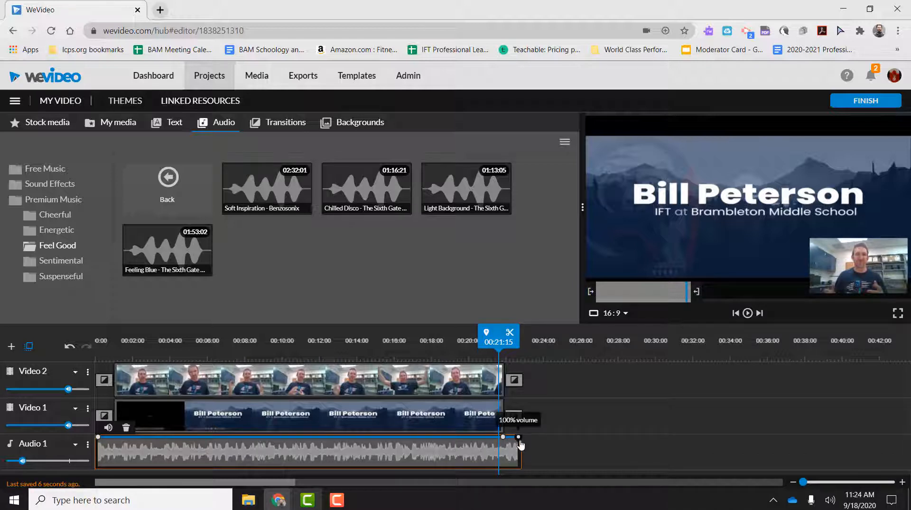
left_click_drag(517, 436, 517, 467)
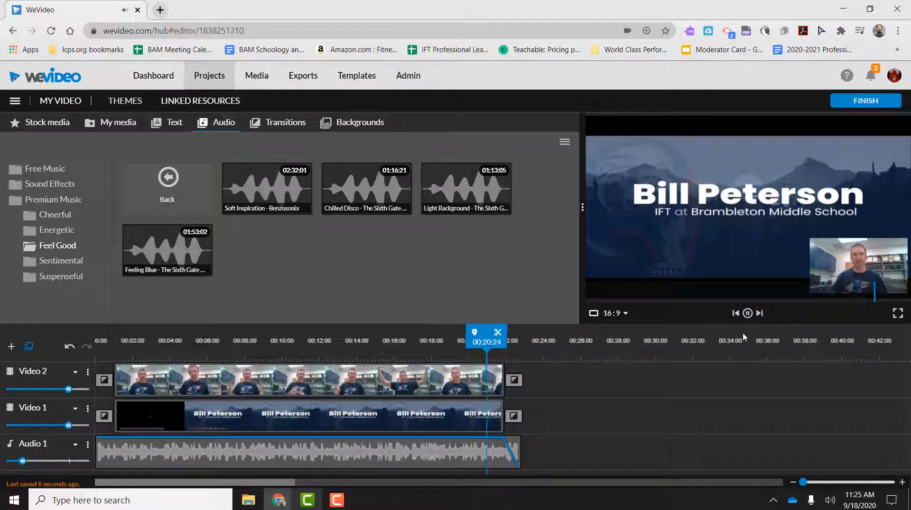
left_click(748, 314)
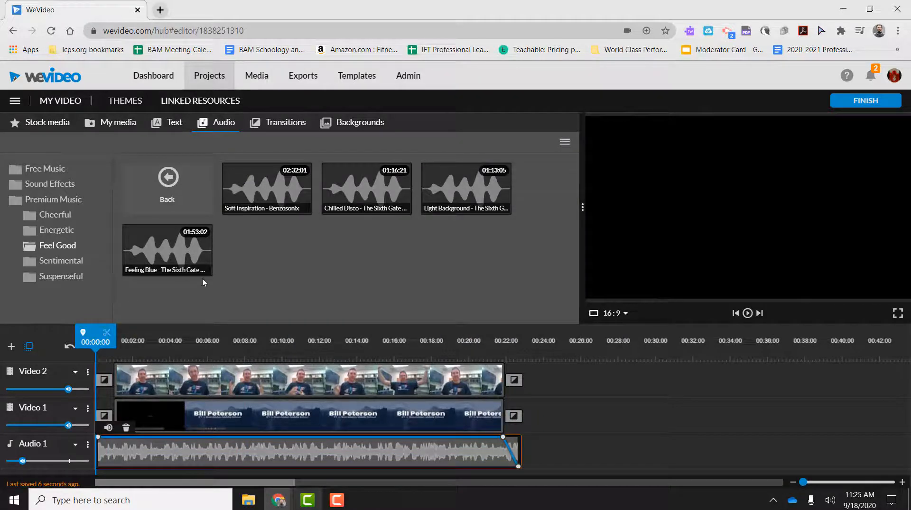
Change the export title from My Video 1 to 'B2SN Peterson Video'
left_click(865, 101)
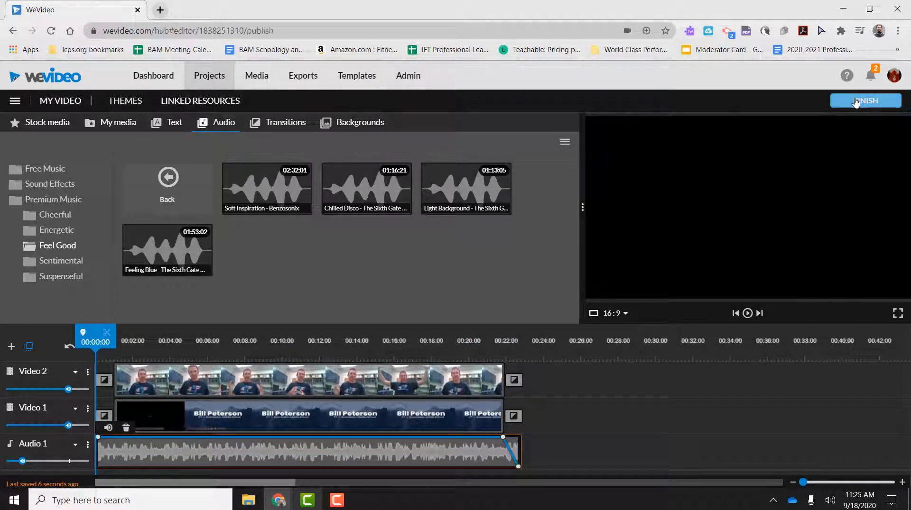
left_click(864, 100)
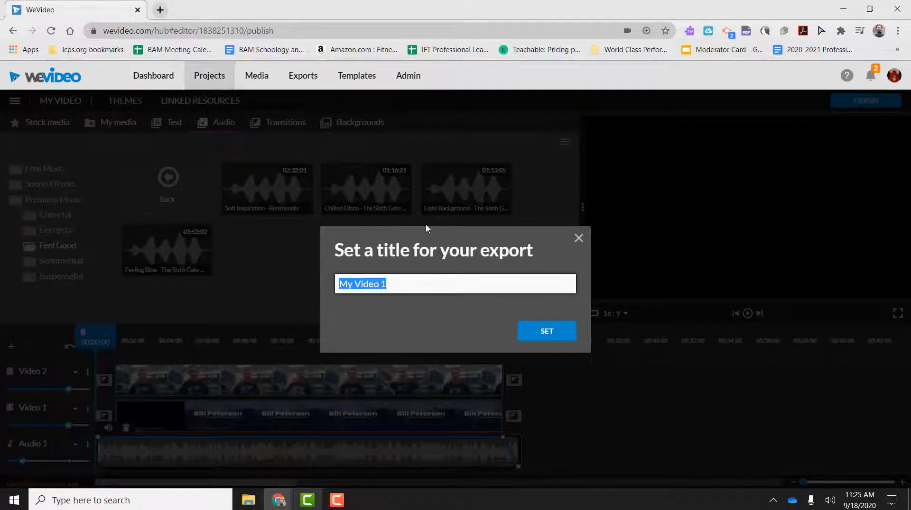
type("B@")
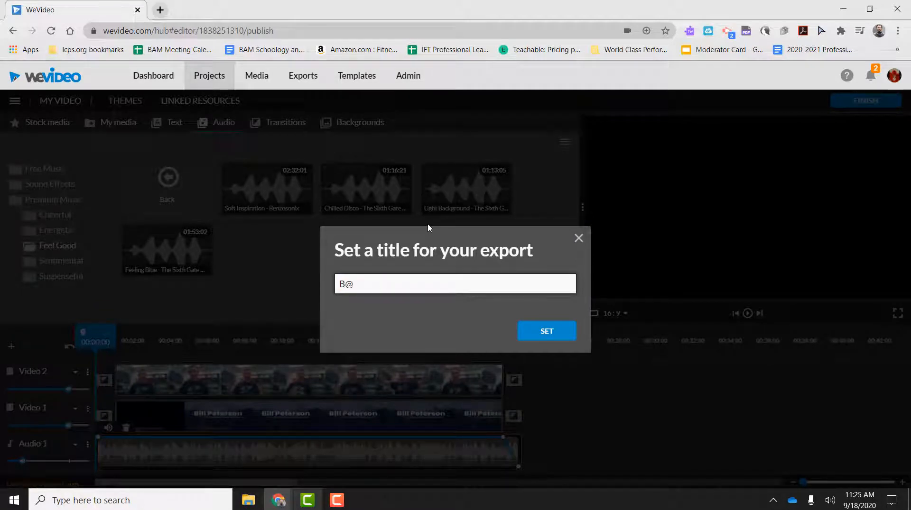
type("2s")
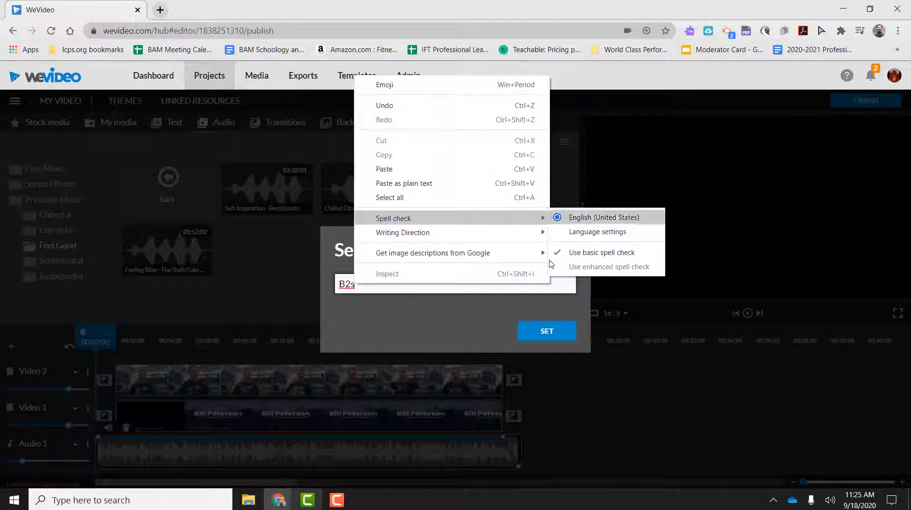
left_click(455, 284)
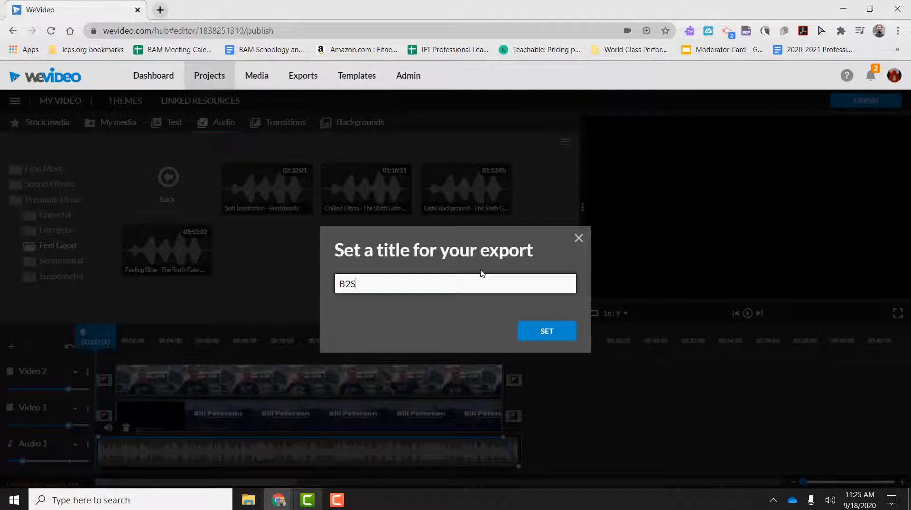
type("N Peterson")
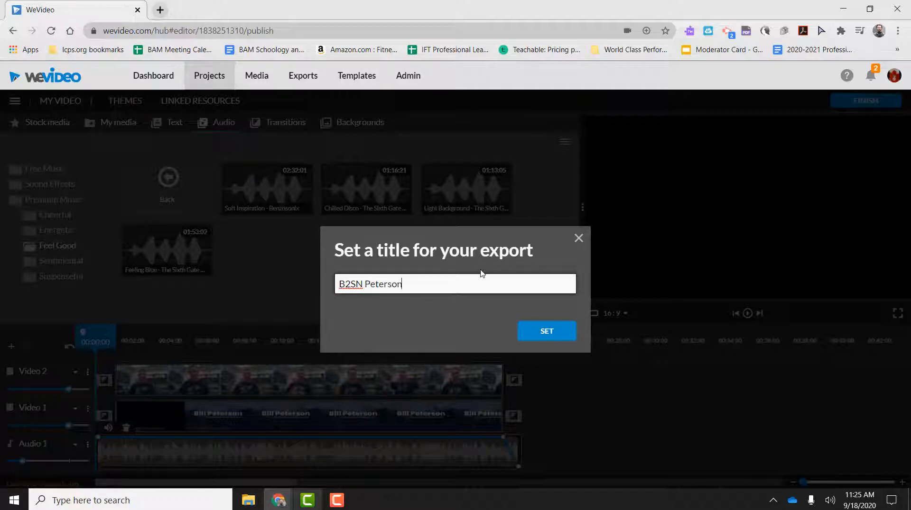
type("Video")
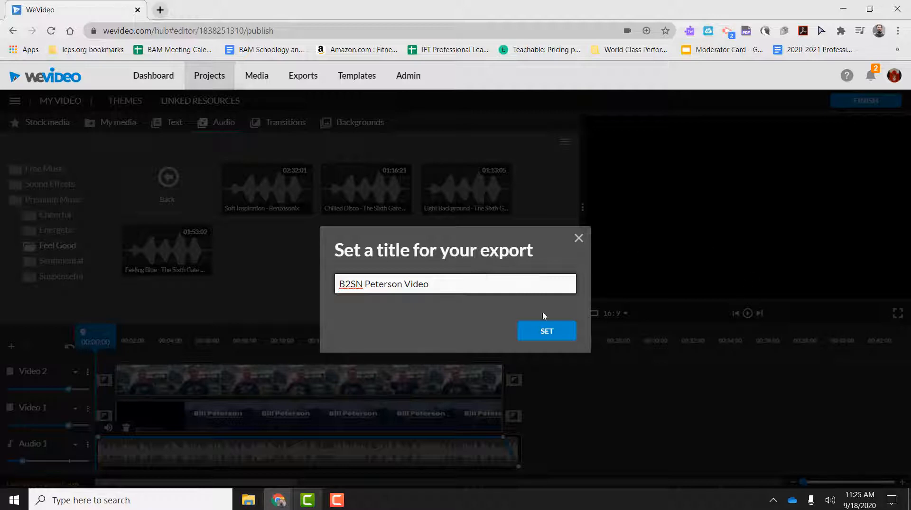
left_click(545, 331)
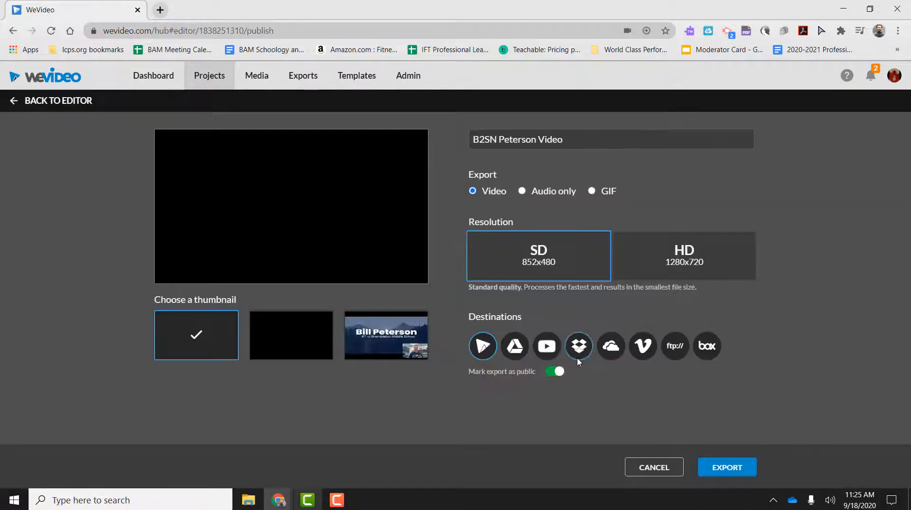
Export in HD 1280x720 with the Bill Peterson title-slide thumbnail
left_click(684, 256)
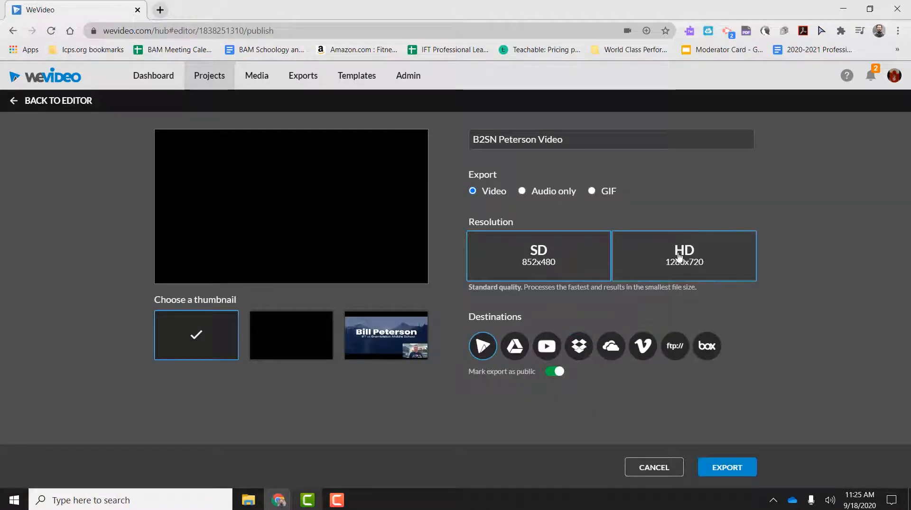
left_click(684, 256)
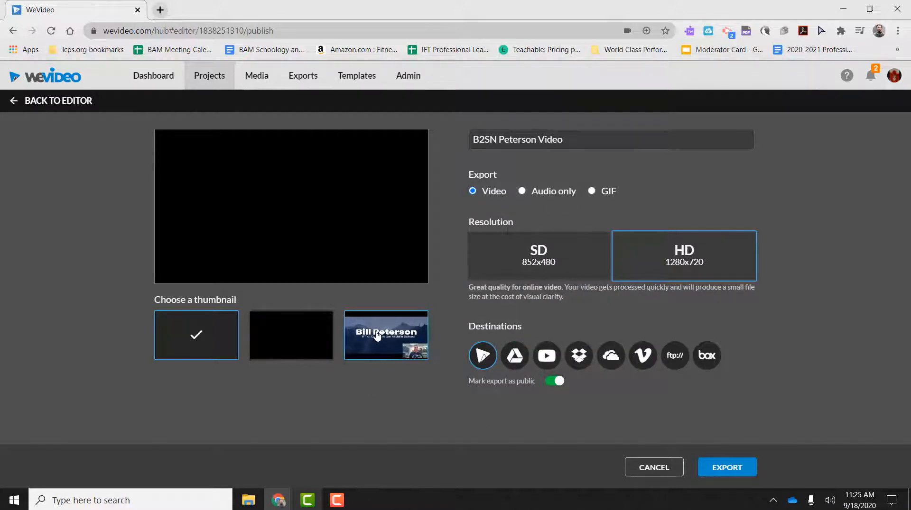
left_click(386, 335)
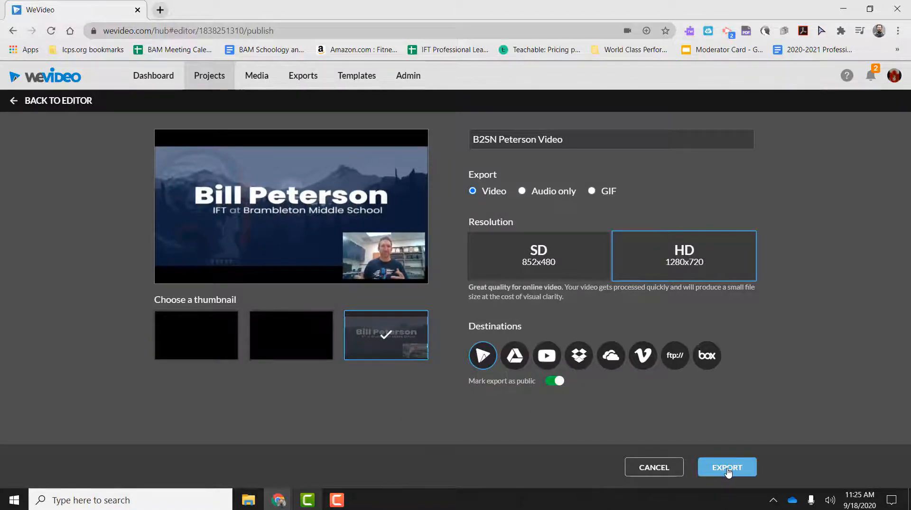
left_click(726, 467)
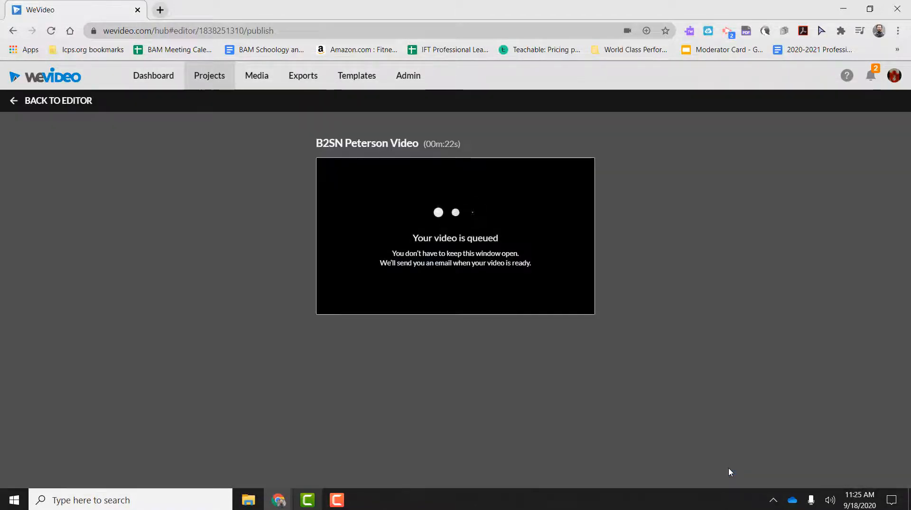